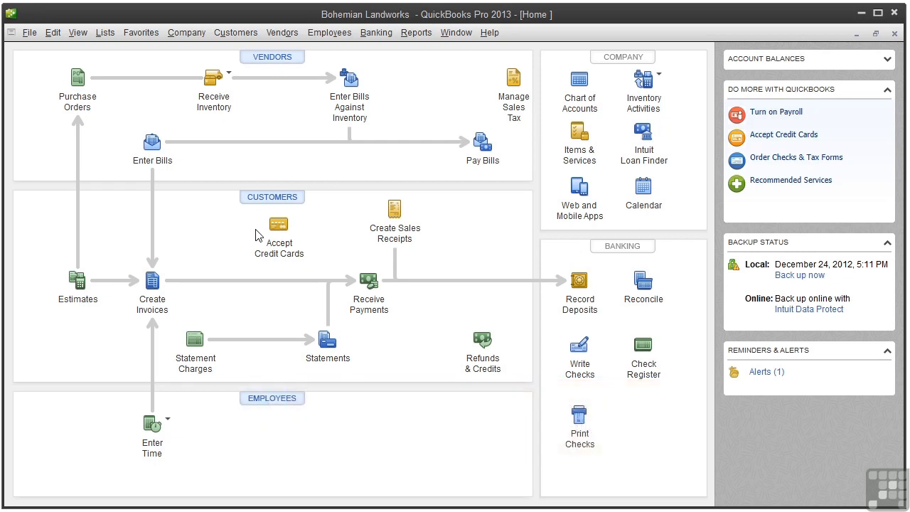
Open the Vendor Phone List report from Reports > Vendors & Payables.
click(415, 33)
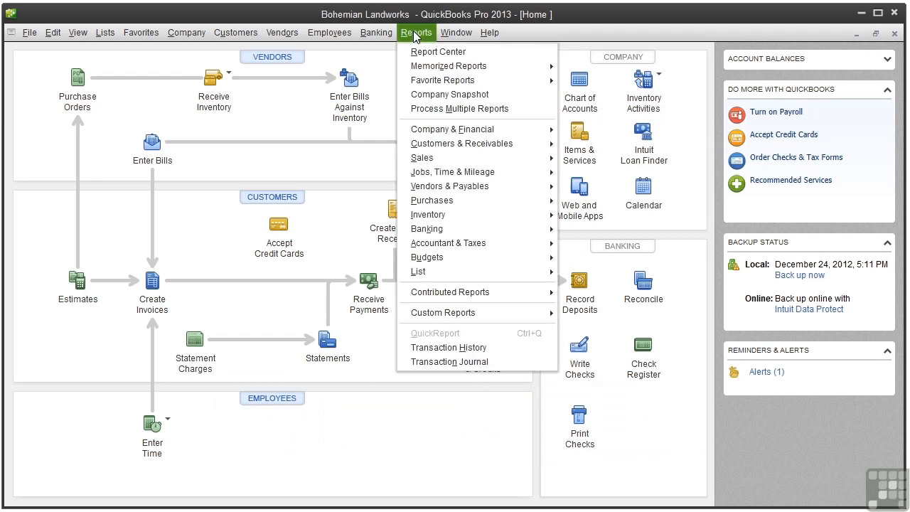
mouse_move(455, 186)
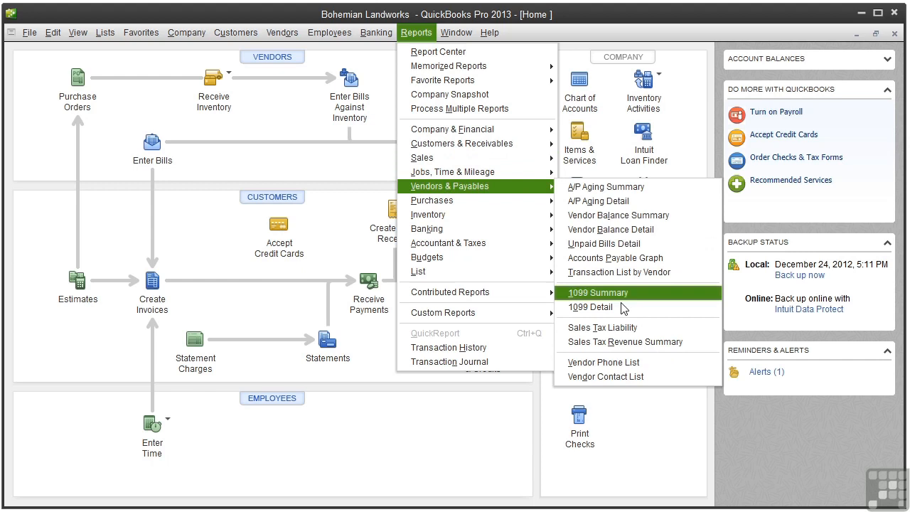
mouse_move(603, 362)
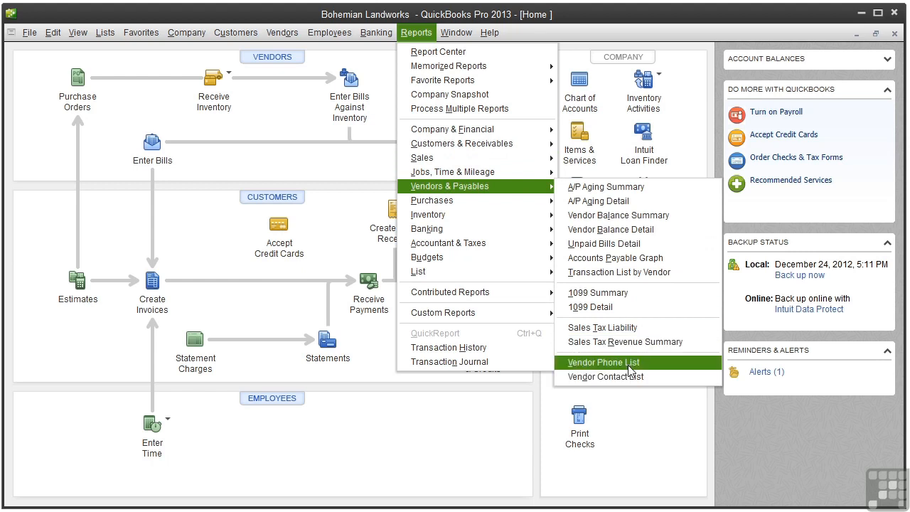
click(603, 363)
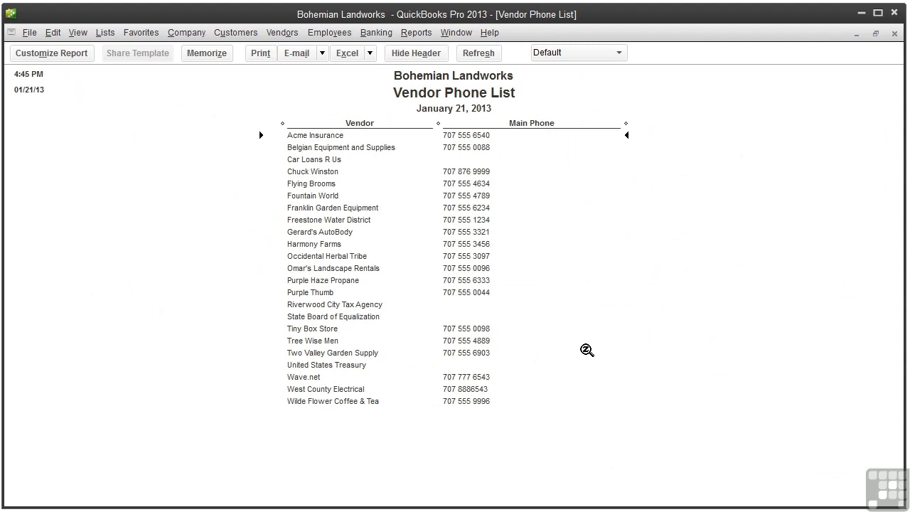
mouse_move(58, 149)
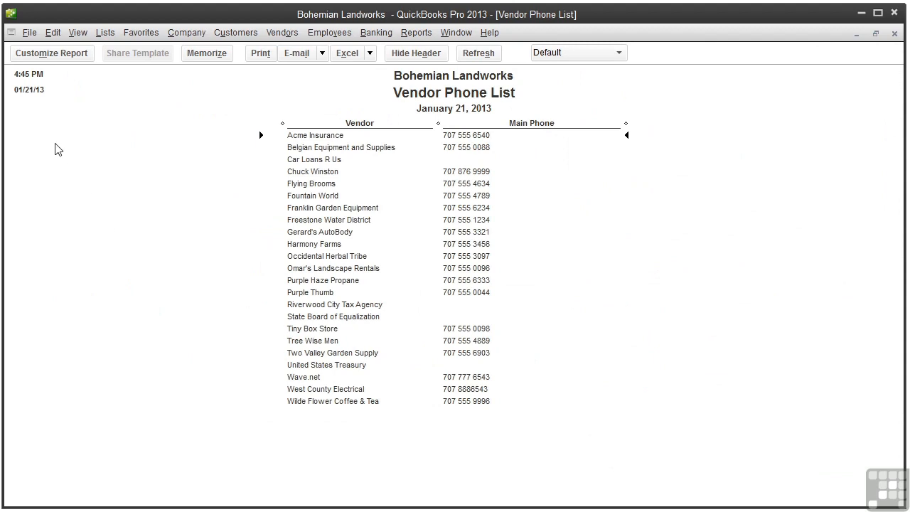
mouse_move(36, 98)
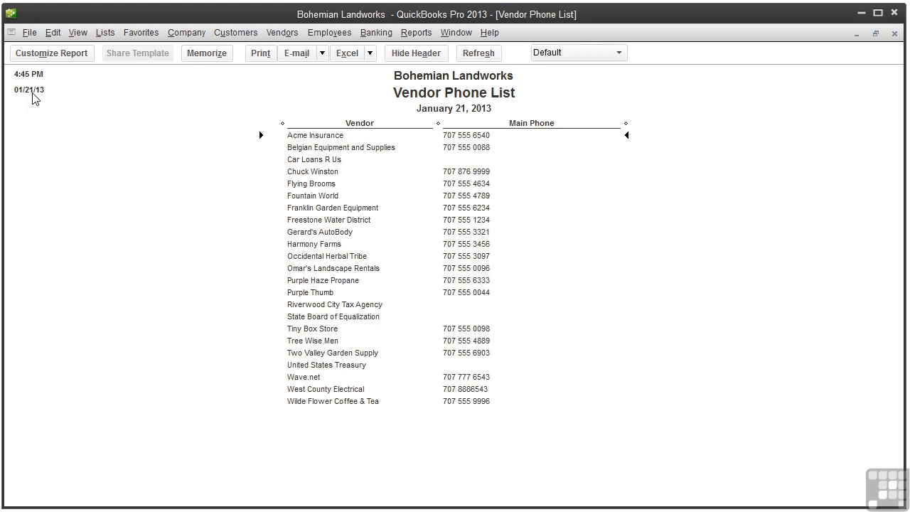
mouse_move(35, 76)
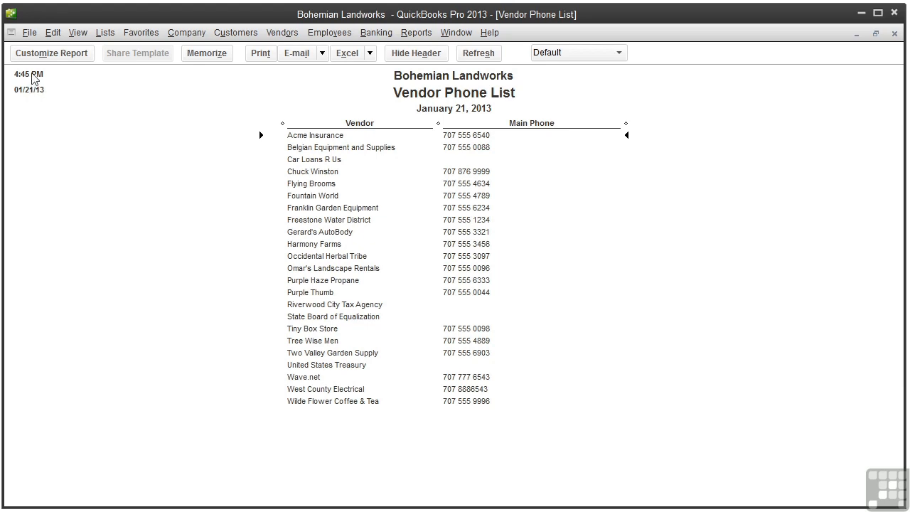
In Customize Report's Header/Footer settings, uncheck Time Prepared and expand the Date Prepared formats.
click(51, 53)
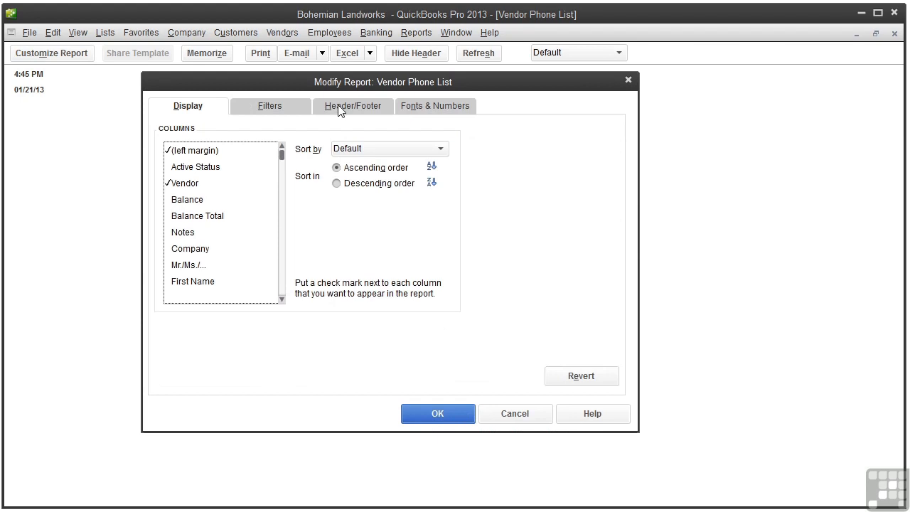
click(353, 105)
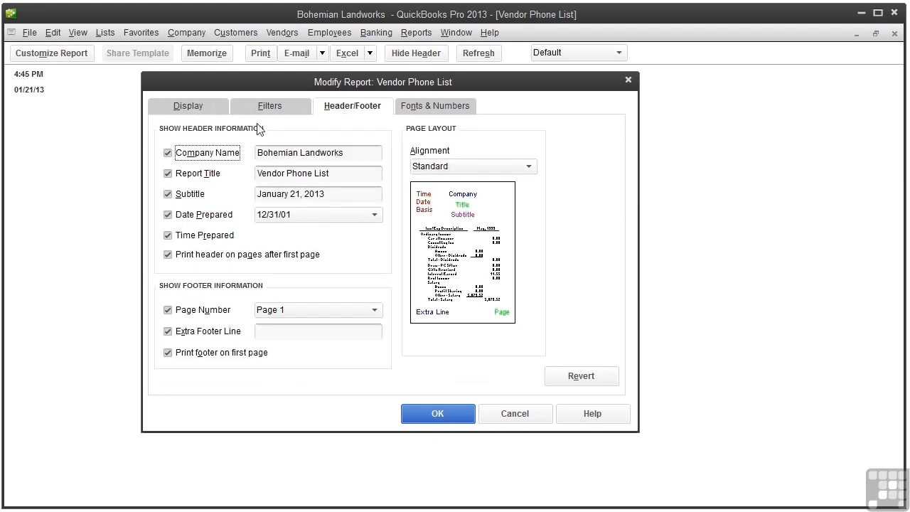
mouse_move(171, 305)
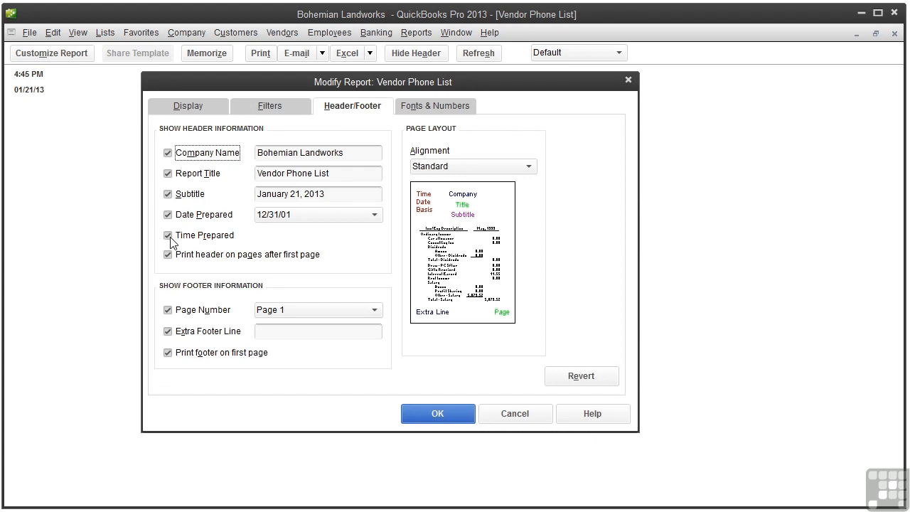
click(168, 234)
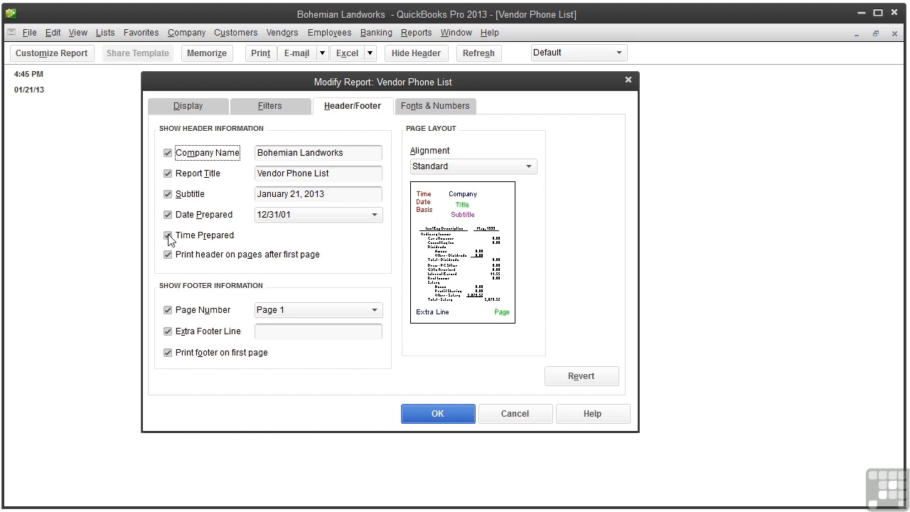
click(168, 236)
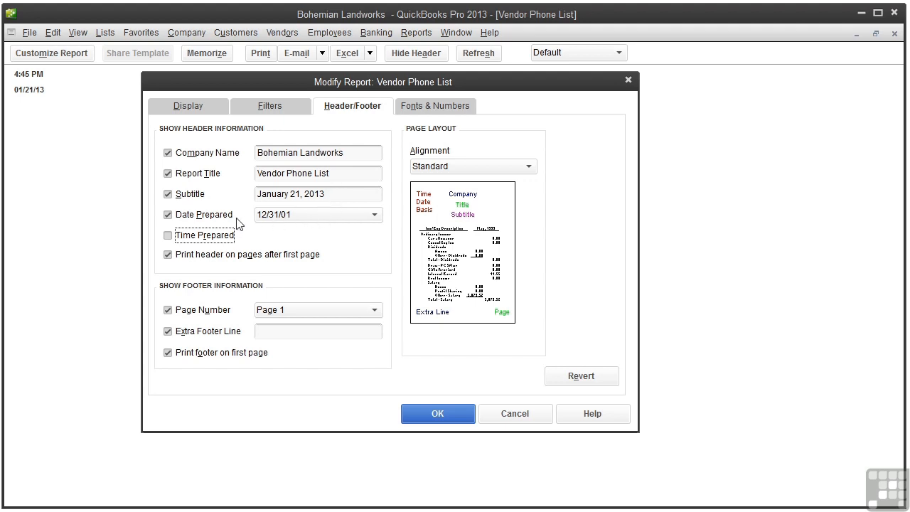
mouse_move(234, 225)
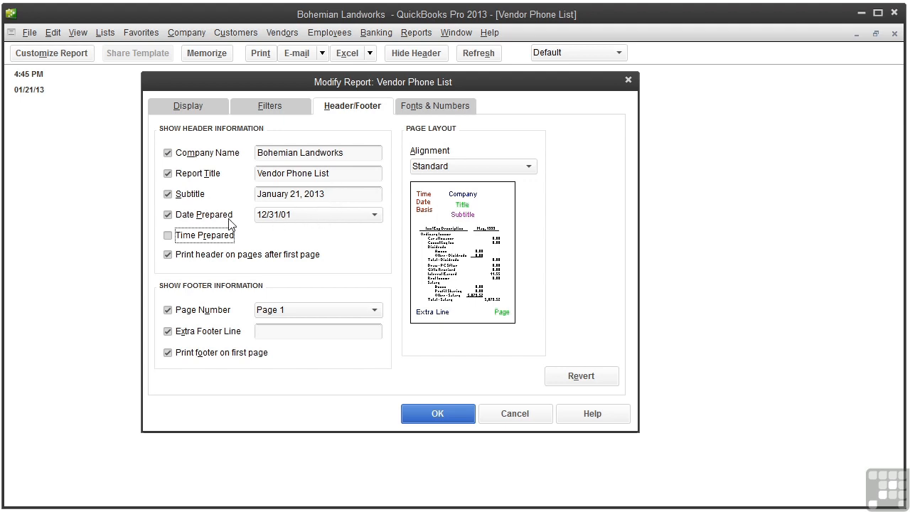
mouse_move(377, 220)
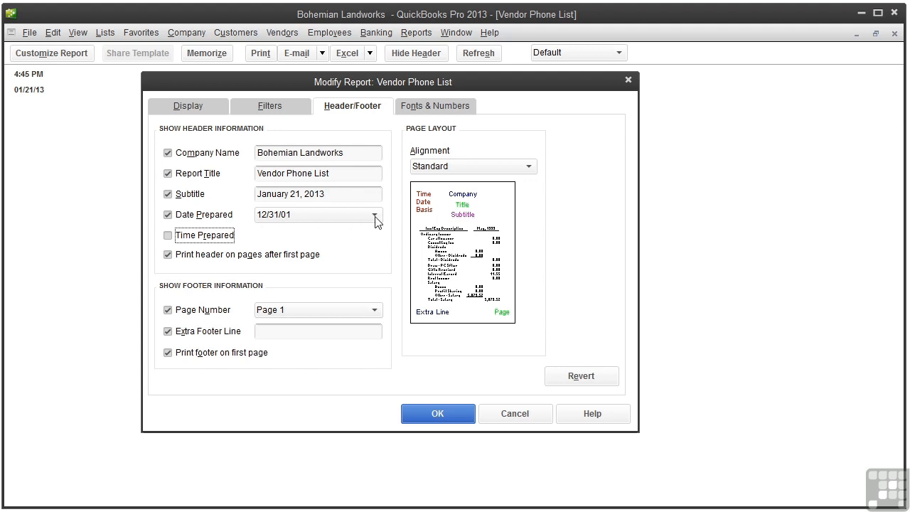
click(376, 213)
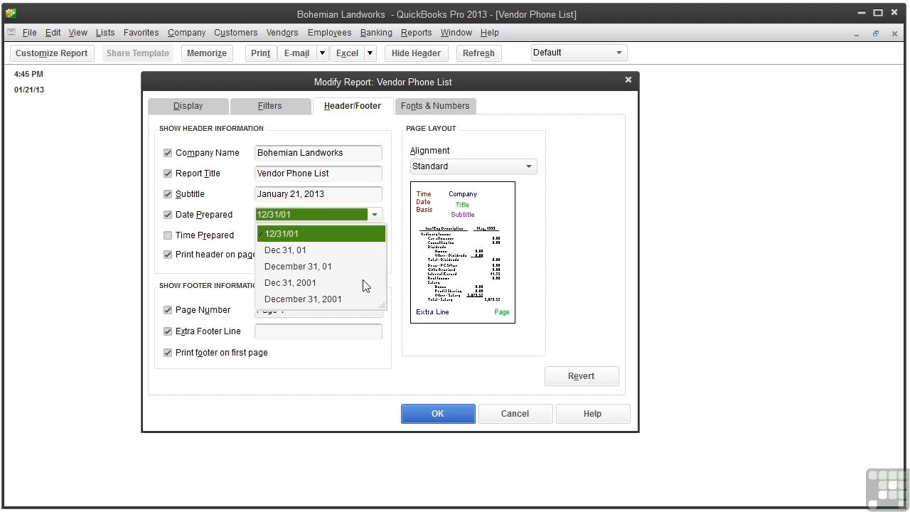
Use the 'December 31, 2001' date format, try Right then settle on Left alignment, and apply.
click(303, 298)
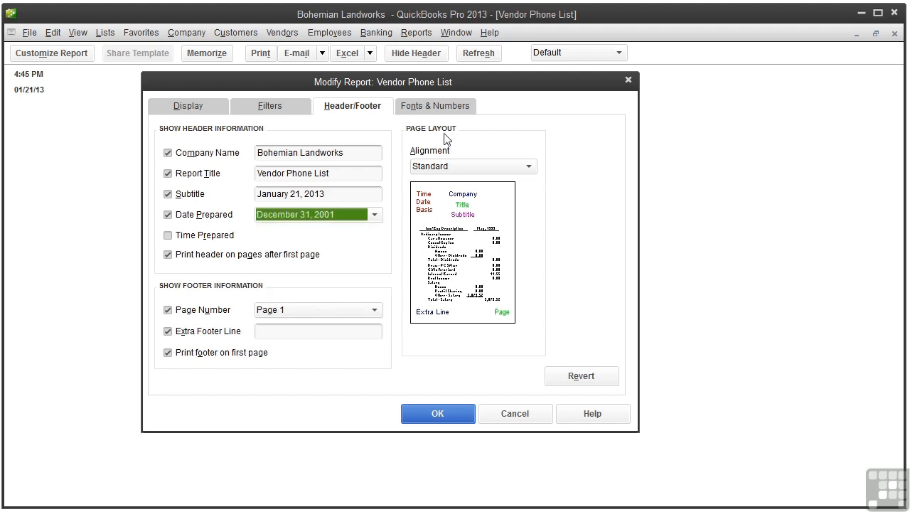
mouse_move(526, 147)
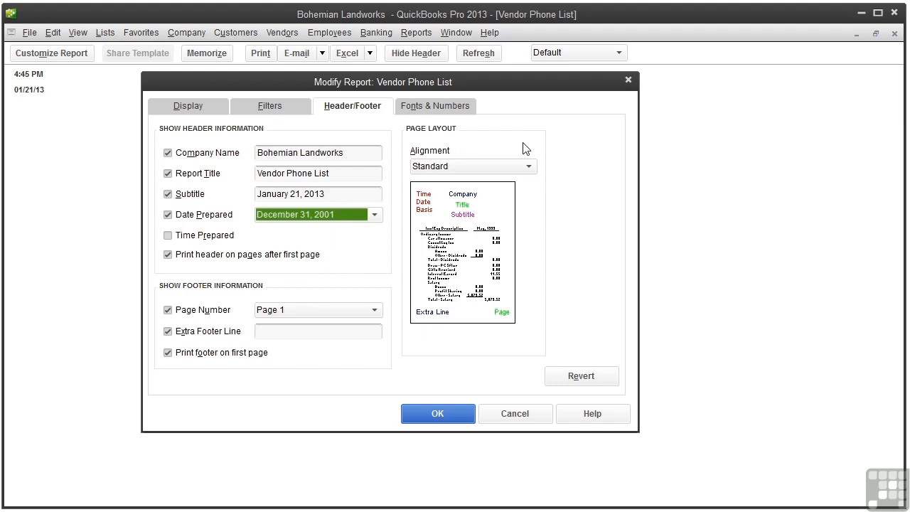
click(529, 165)
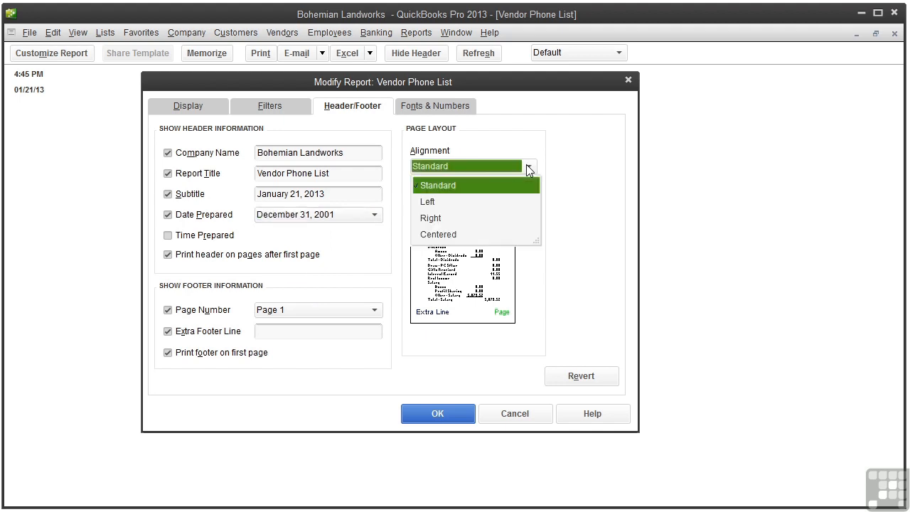
mouse_move(467, 223)
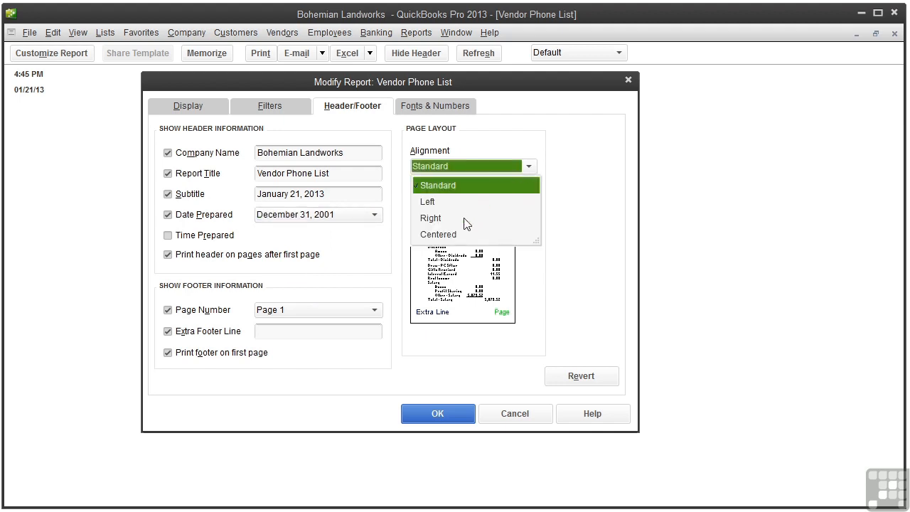
click(430, 217)
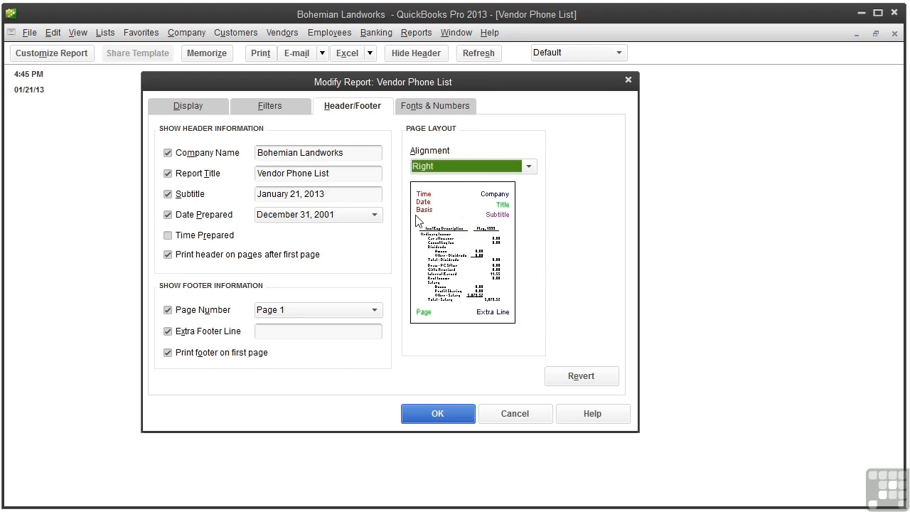
mouse_move(521, 204)
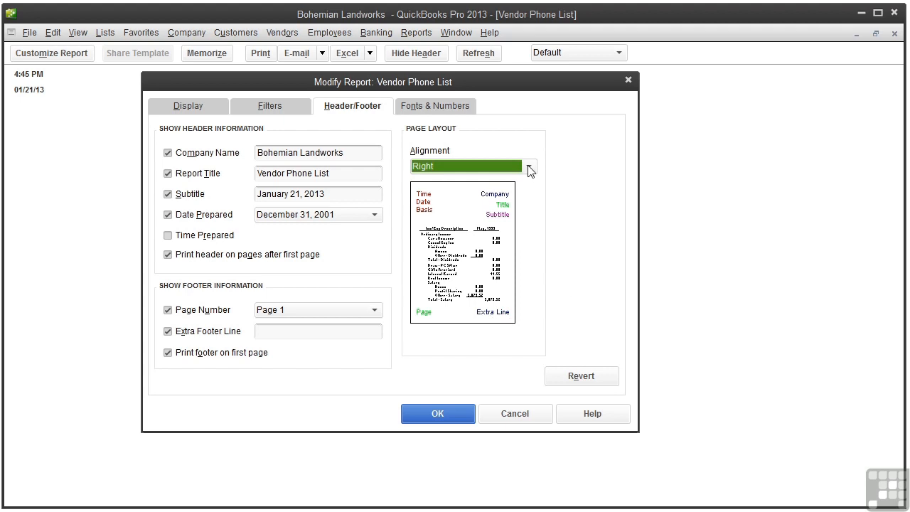
click(529, 165)
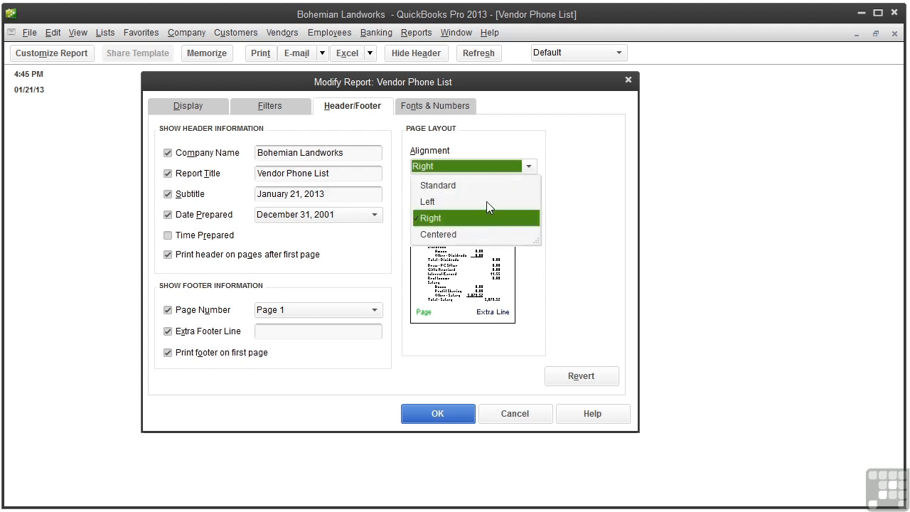
click(427, 202)
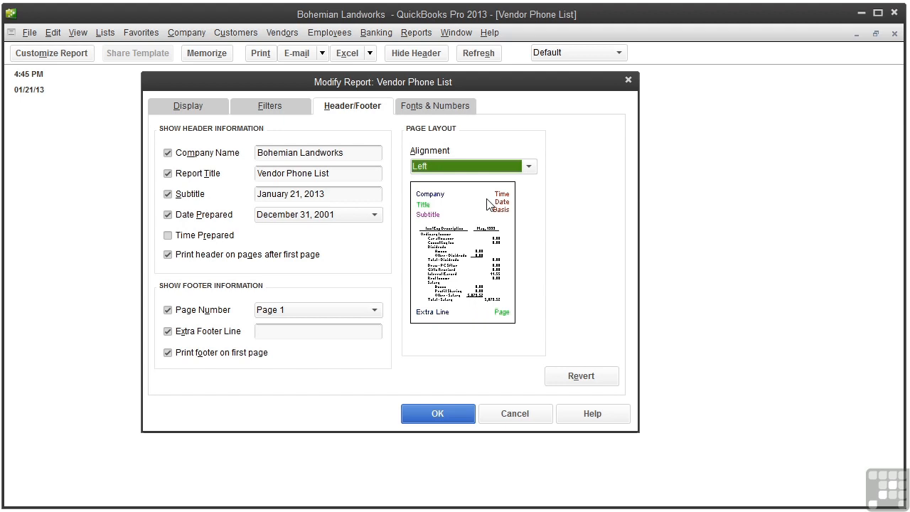
mouse_move(428, 211)
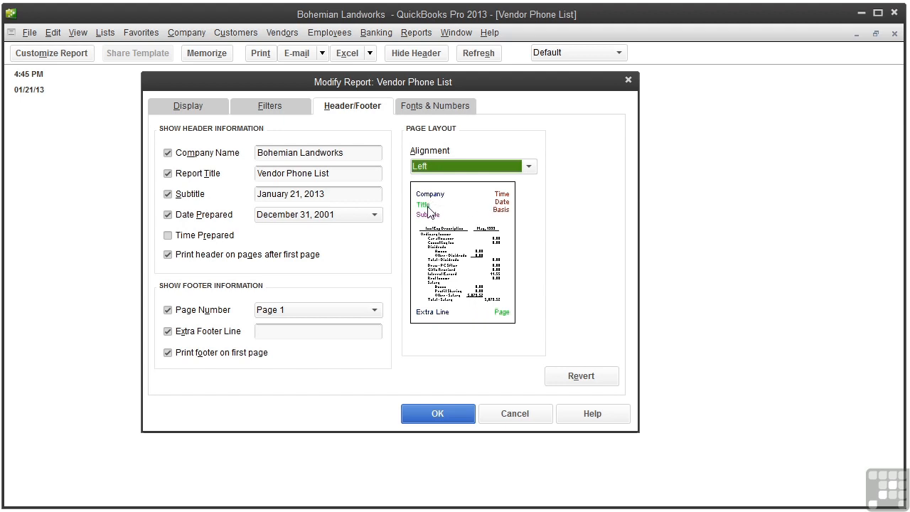
mouse_move(430, 220)
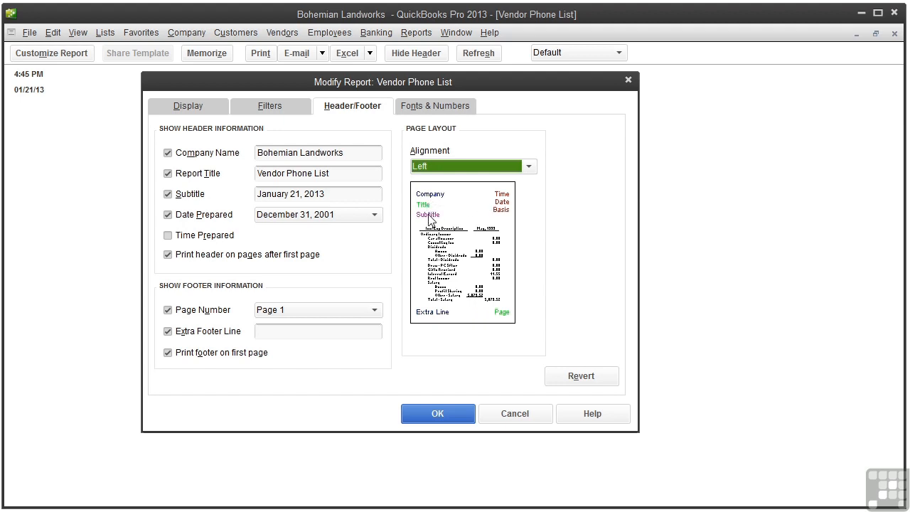
mouse_move(501, 210)
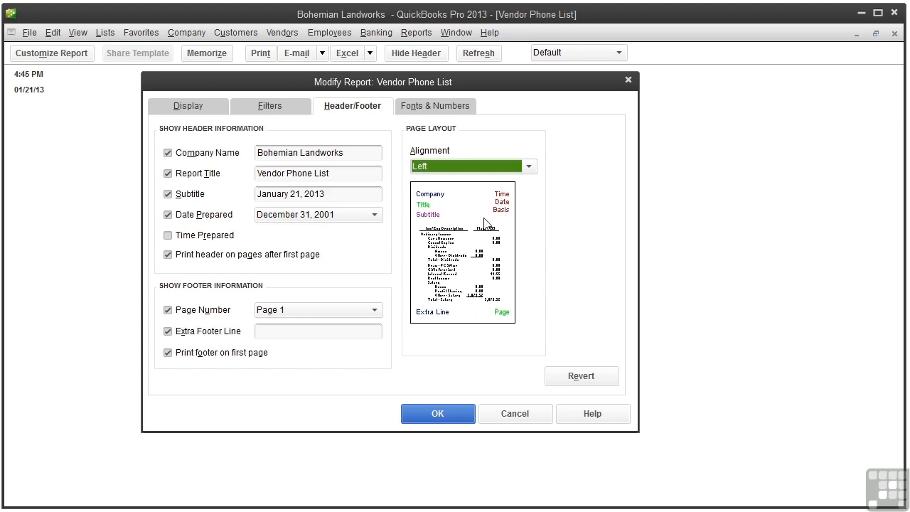
click(438, 412)
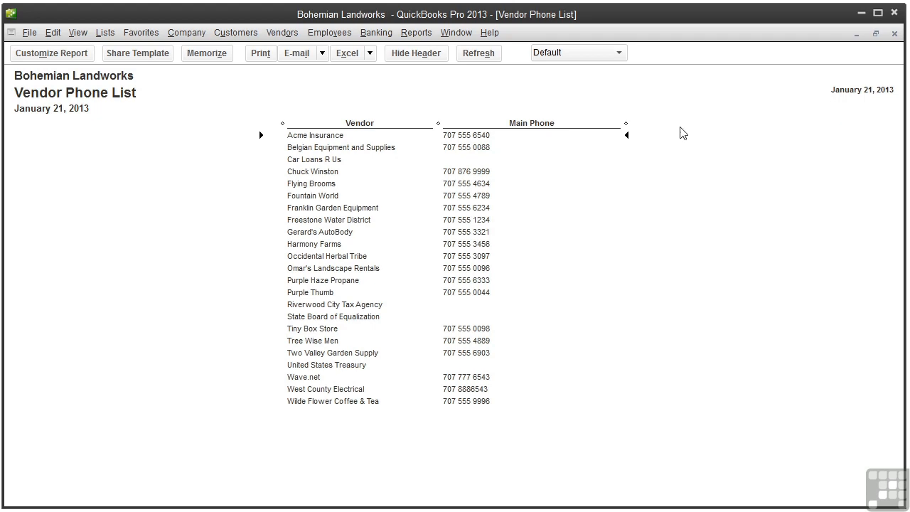
In Customize Report's Fonts & Numbers settings, select Company Name to restyle.
click(51, 53)
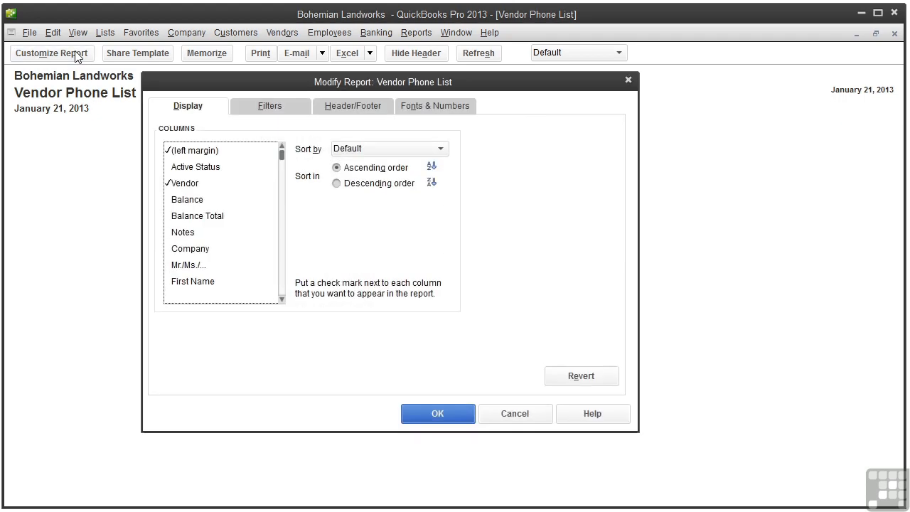
mouse_move(424, 114)
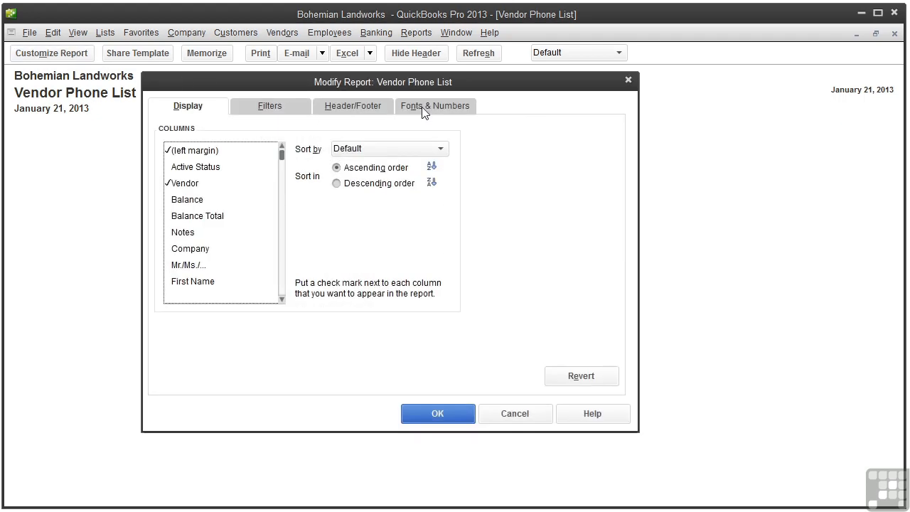
click(435, 105)
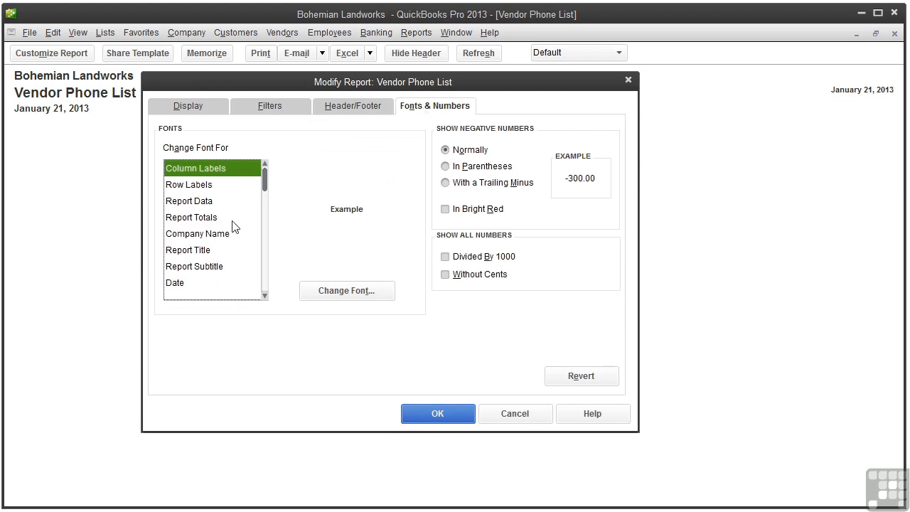
click(198, 233)
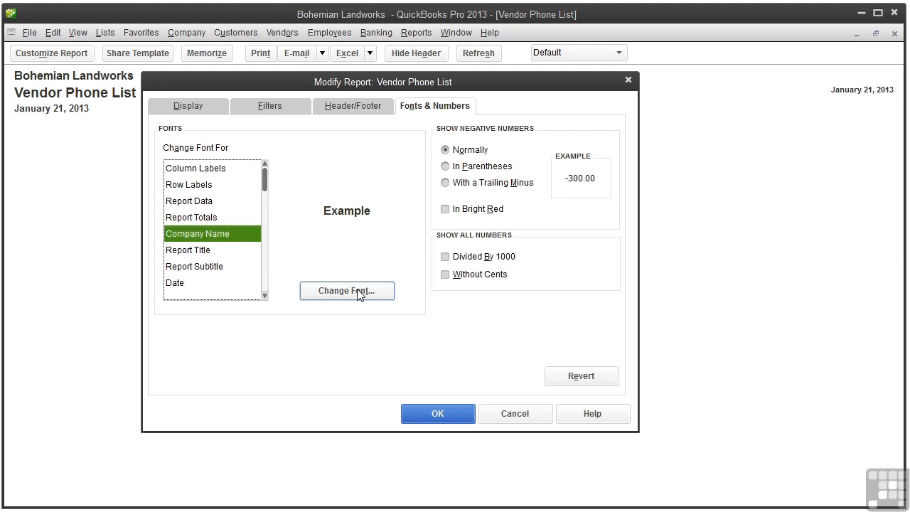
Set the Company Name font to Harrington, size 14, in Purple and confirm.
click(347, 290)
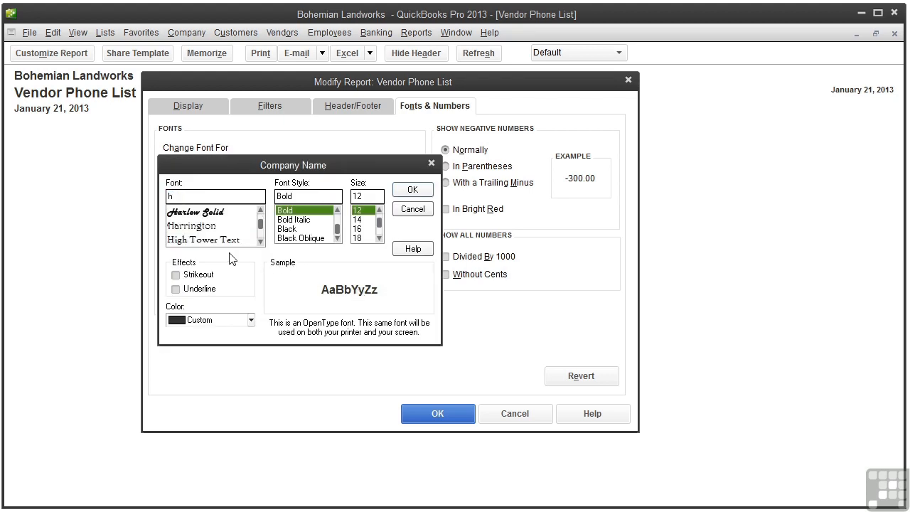
click(190, 225)
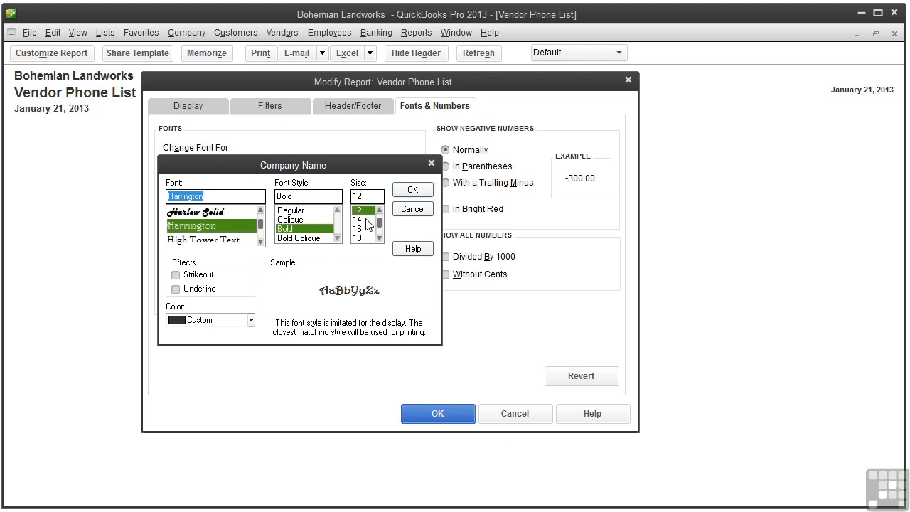
click(357, 219)
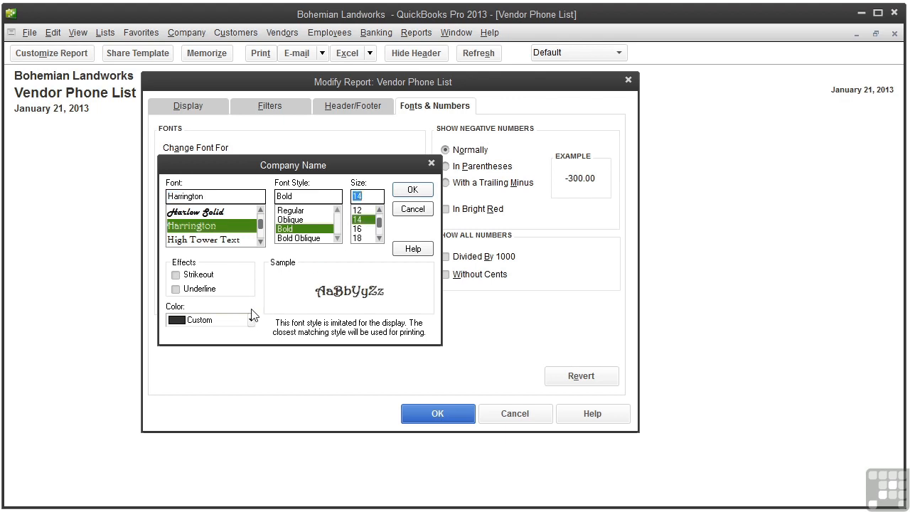
click(251, 318)
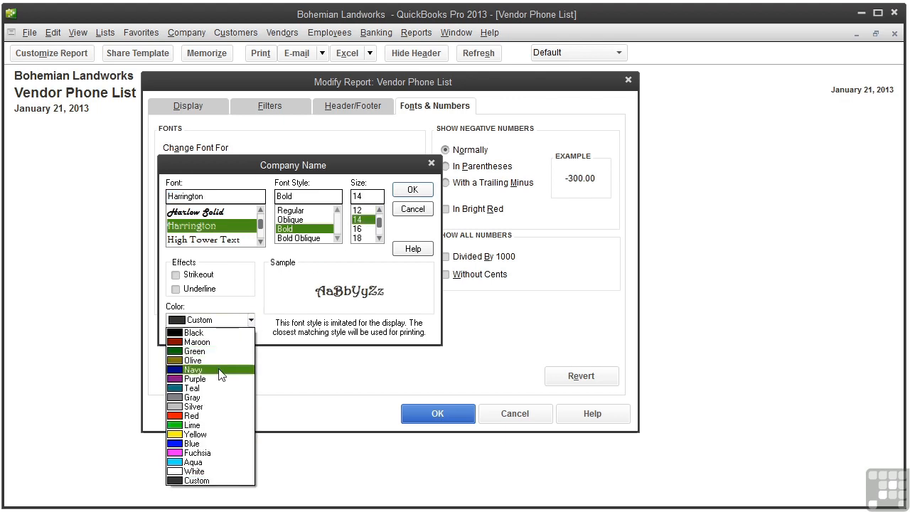
click(195, 379)
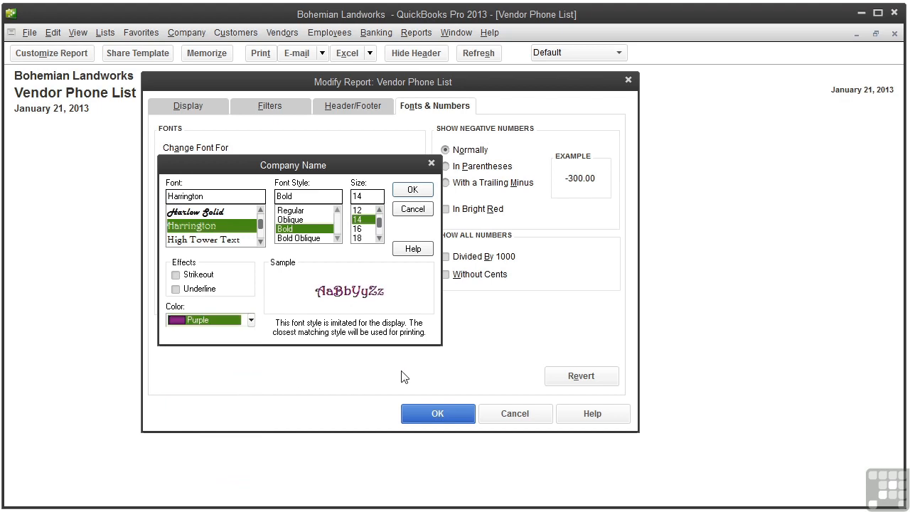
click(413, 189)
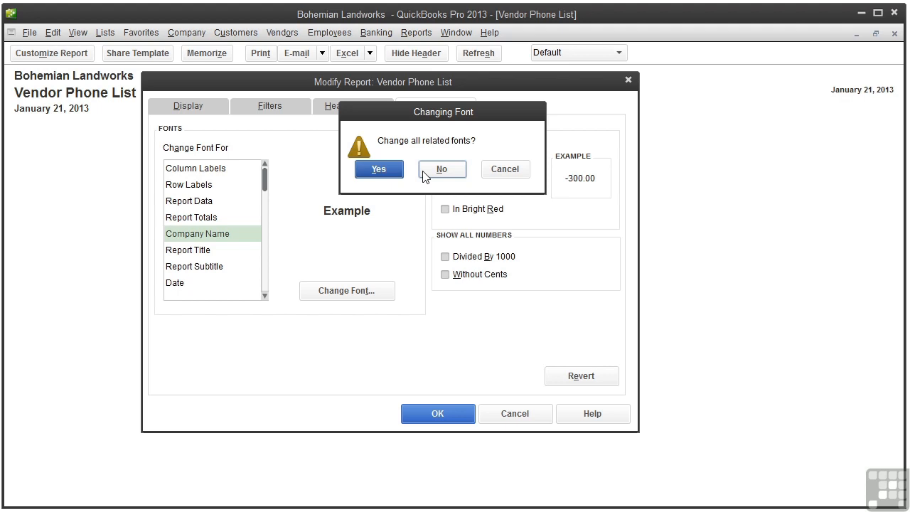
mouse_move(443, 173)
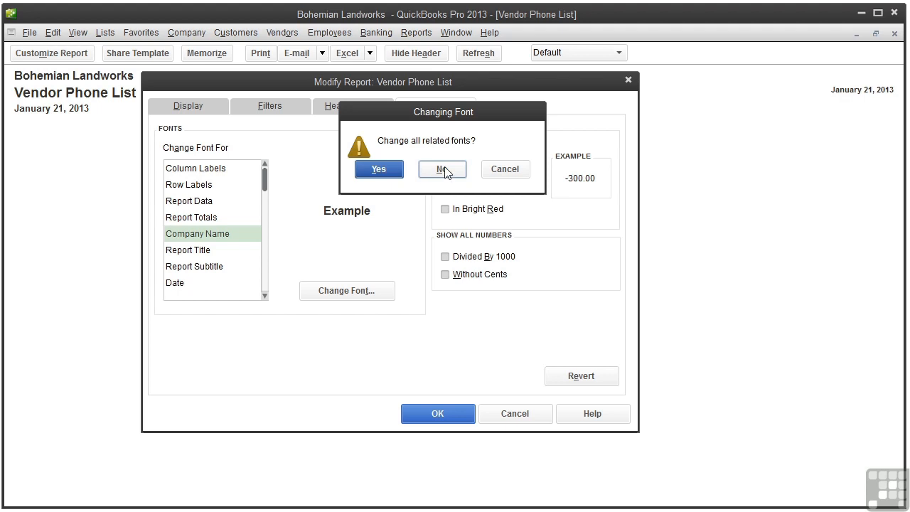
Decline changing related fonts, then set Column Labels to Century Gothic, size 10.
click(441, 170)
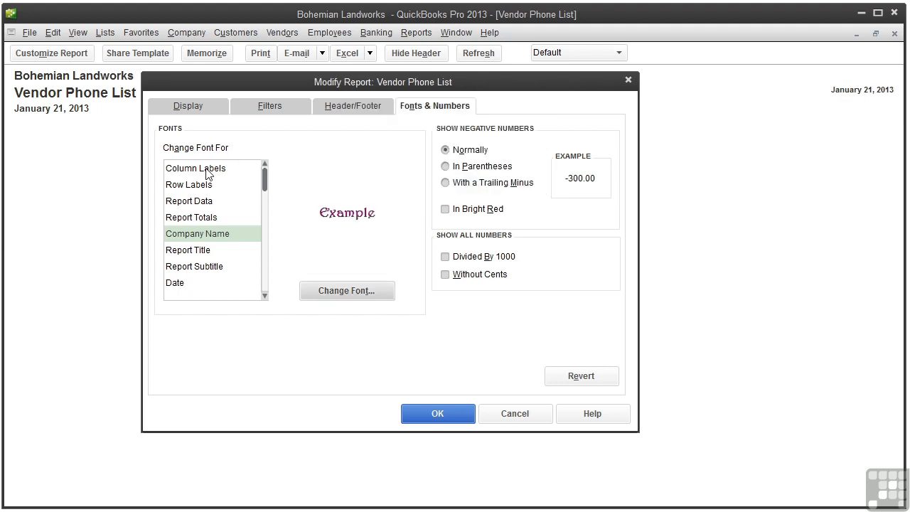
click(196, 168)
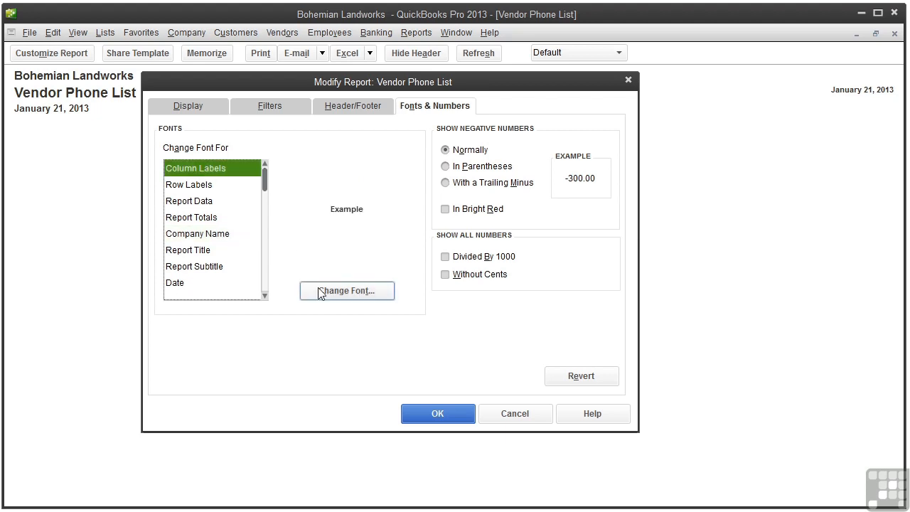
click(347, 290)
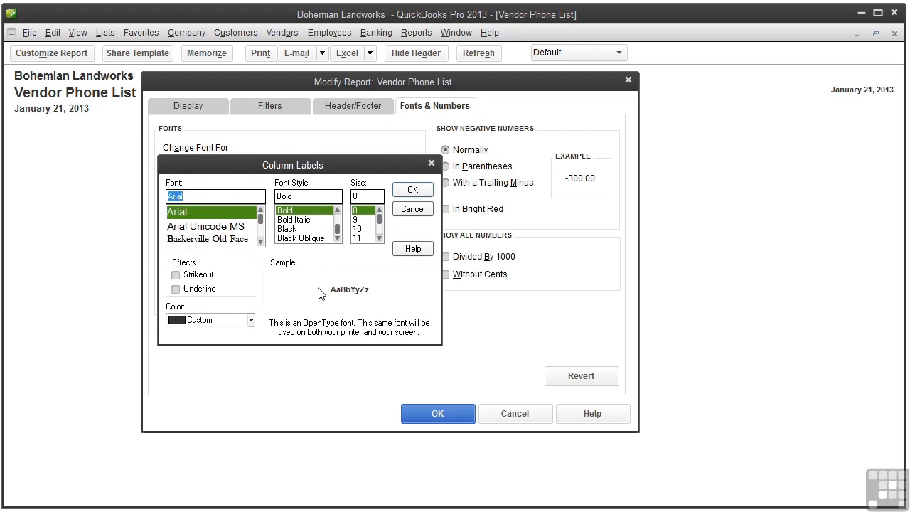
click(260, 239)
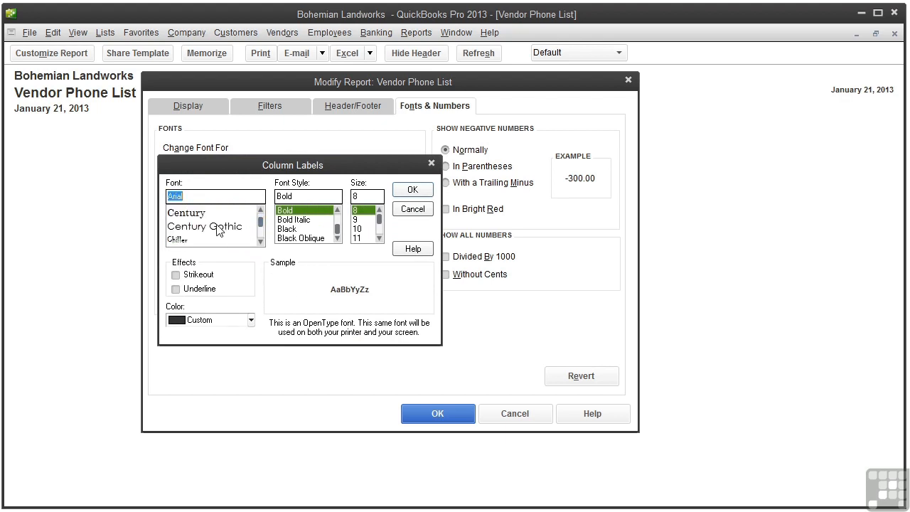
click(206, 226)
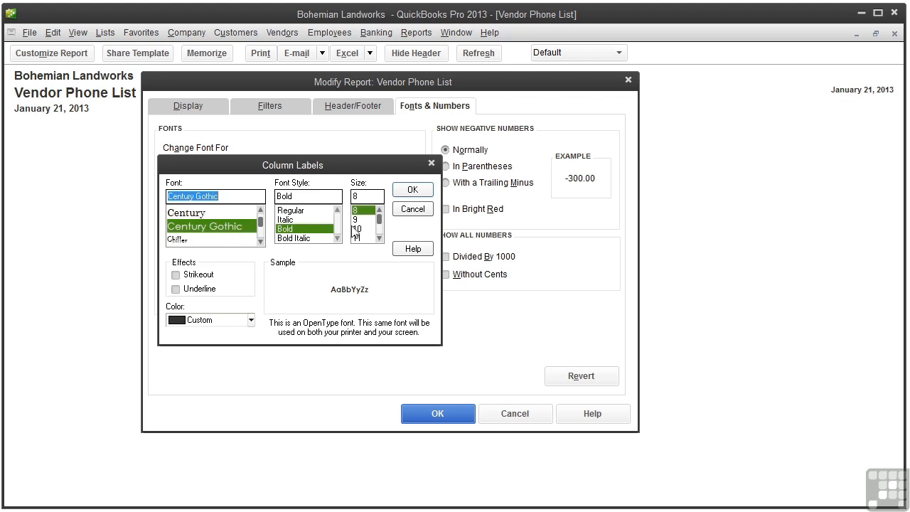
click(361, 229)
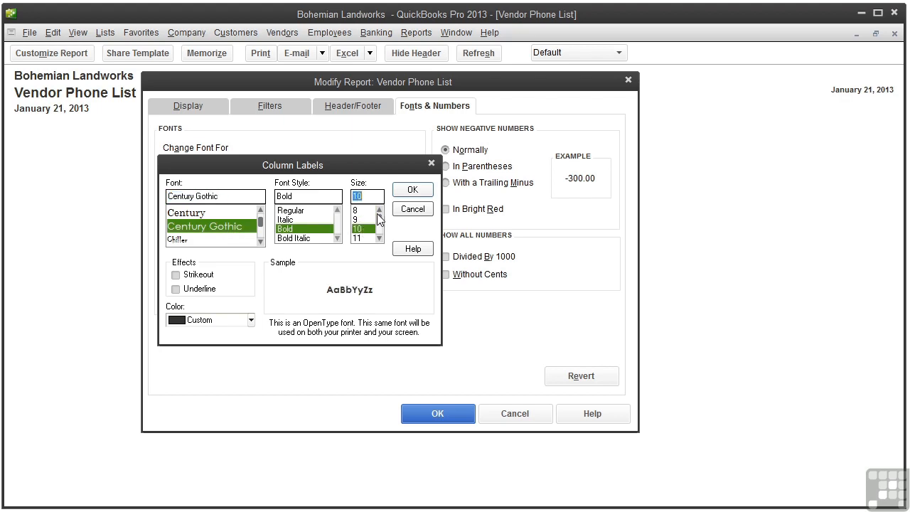
click(412, 189)
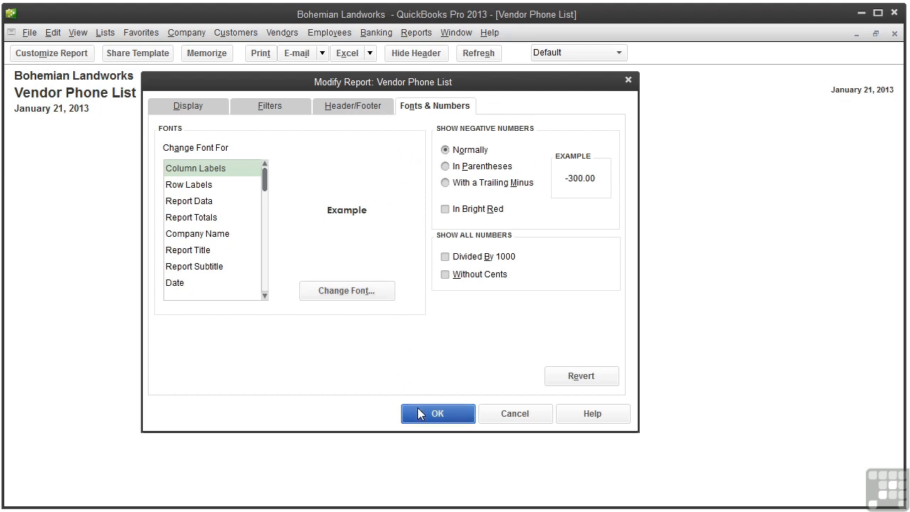
Apply the Modify Report changes to show the restyled Vendor Phone List.
click(438, 412)
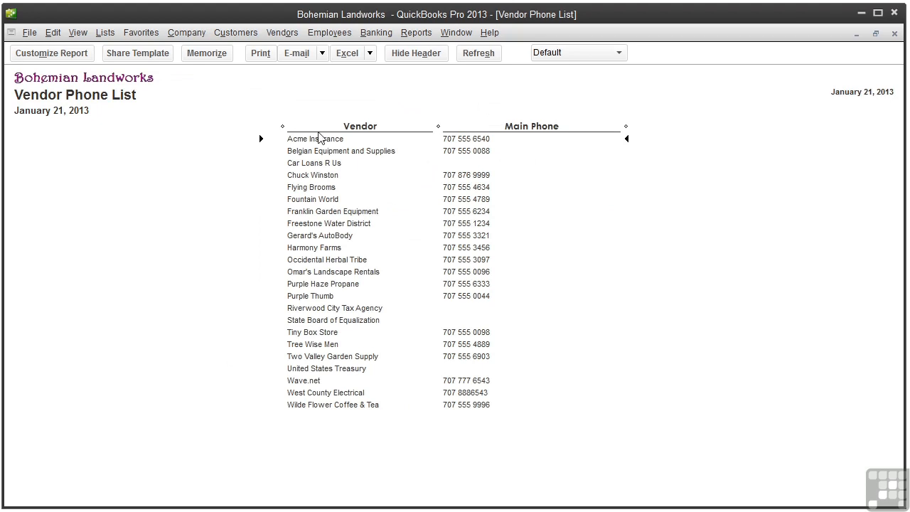
mouse_move(206, 112)
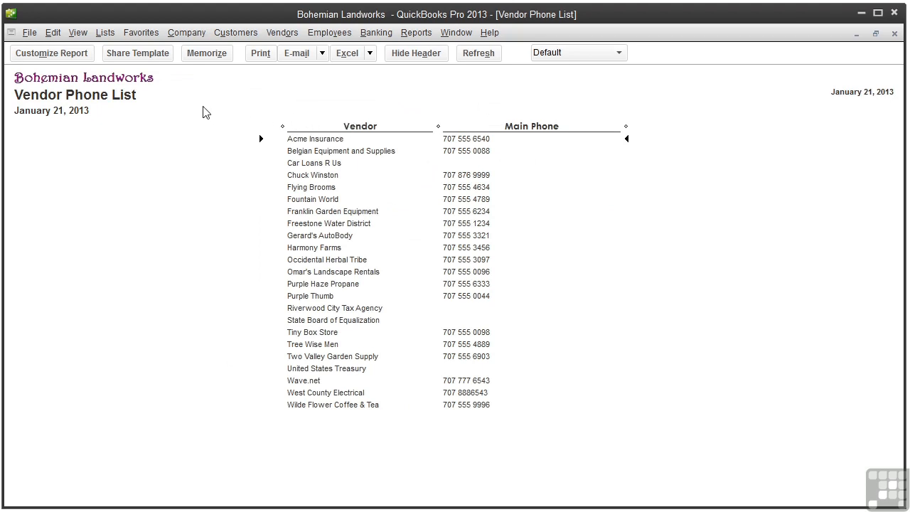
mouse_move(202, 122)
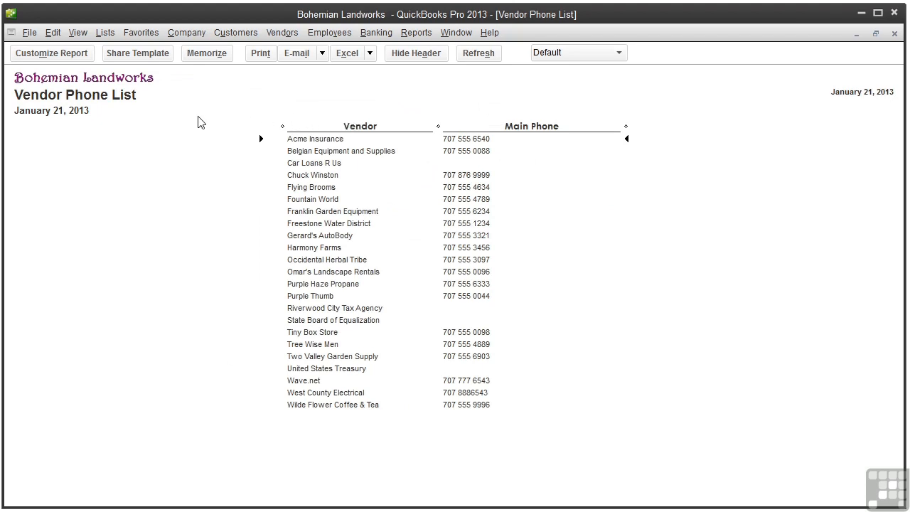
mouse_move(51, 53)
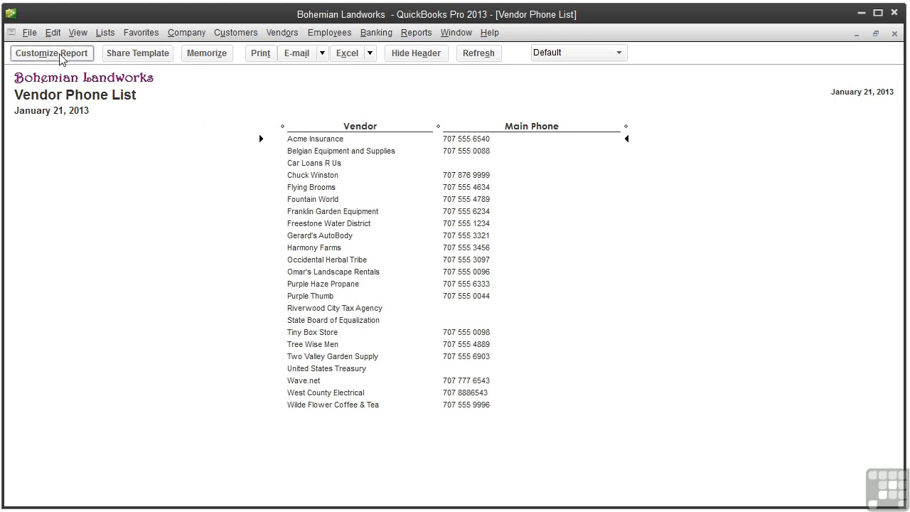
Set Report Data to teal Jokerman size 11 and accept changing all related fonts.
click(51, 54)
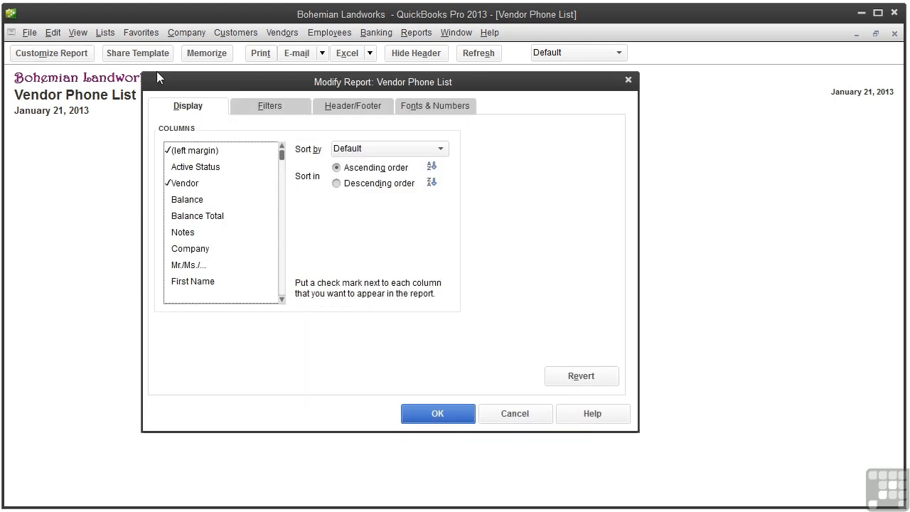
click(435, 105)
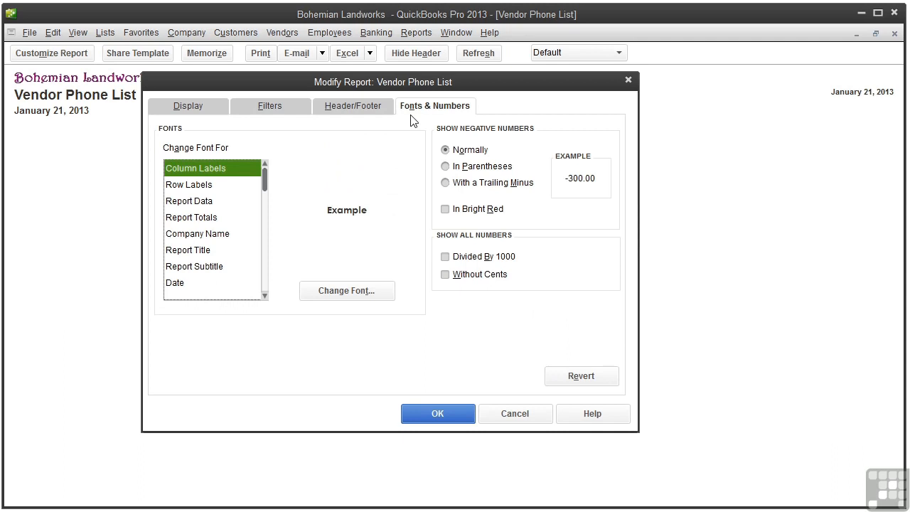
click(189, 200)
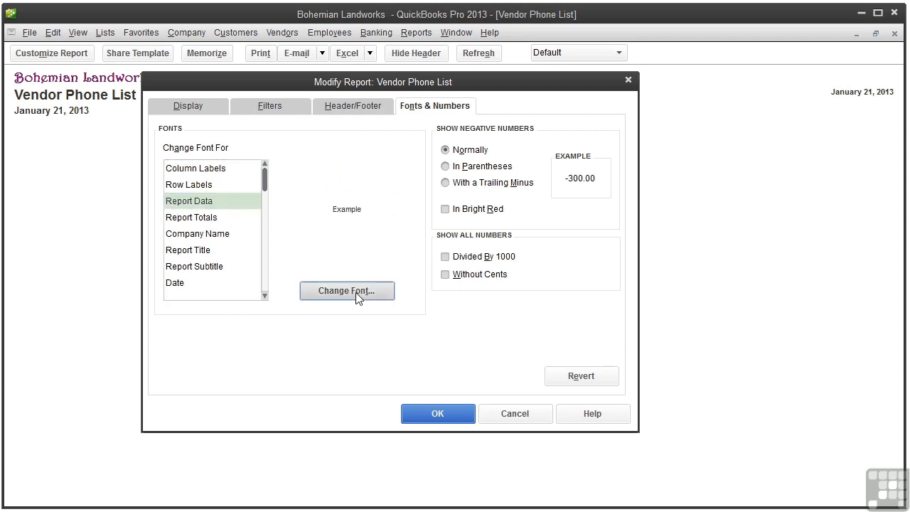
click(347, 291)
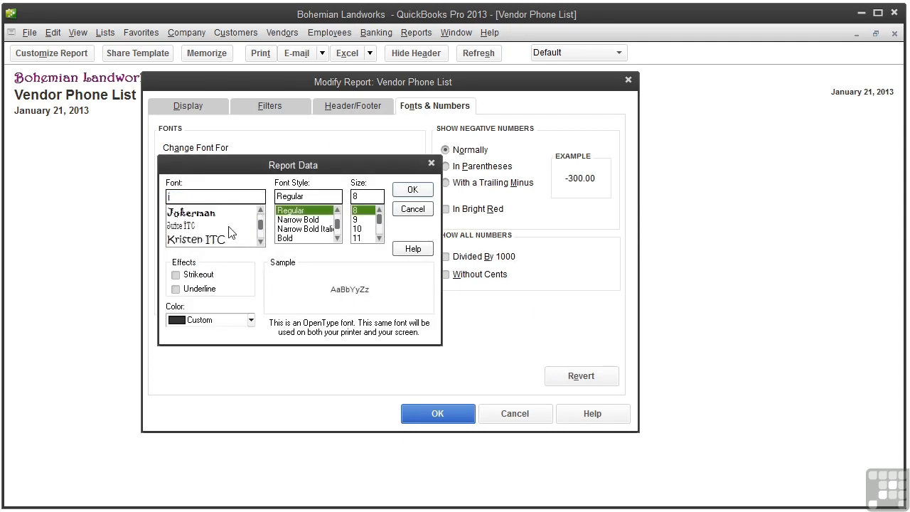
click(190, 213)
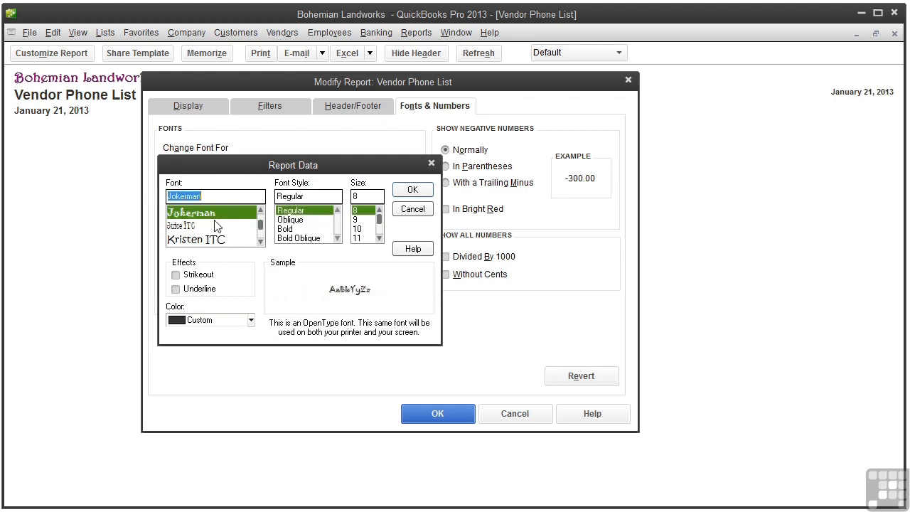
mouse_move(363, 244)
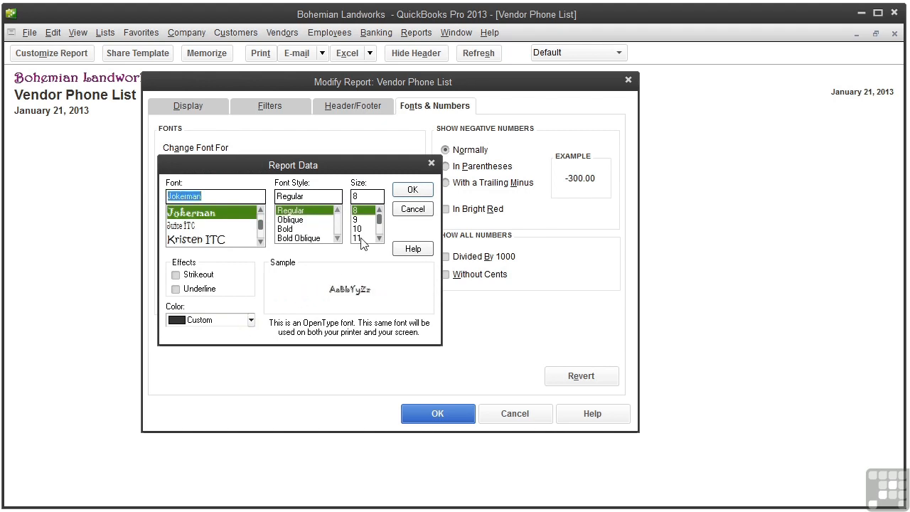
click(364, 239)
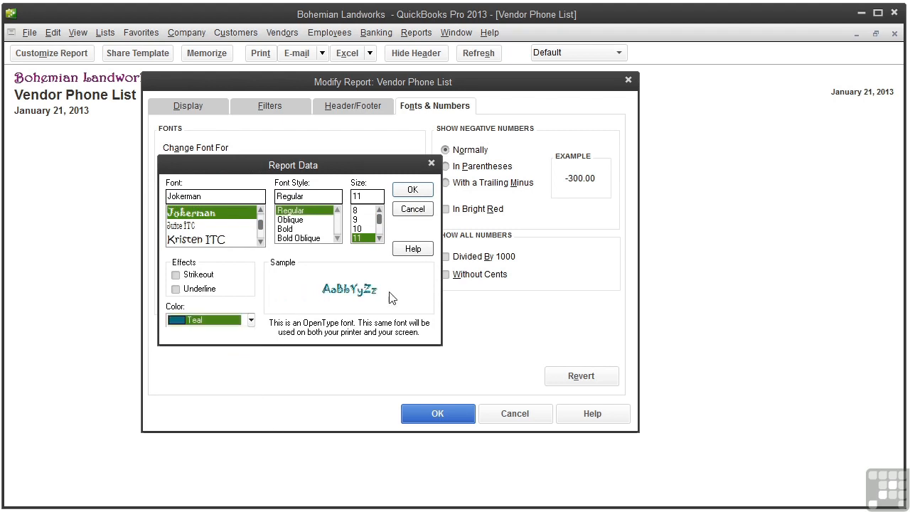
click(412, 189)
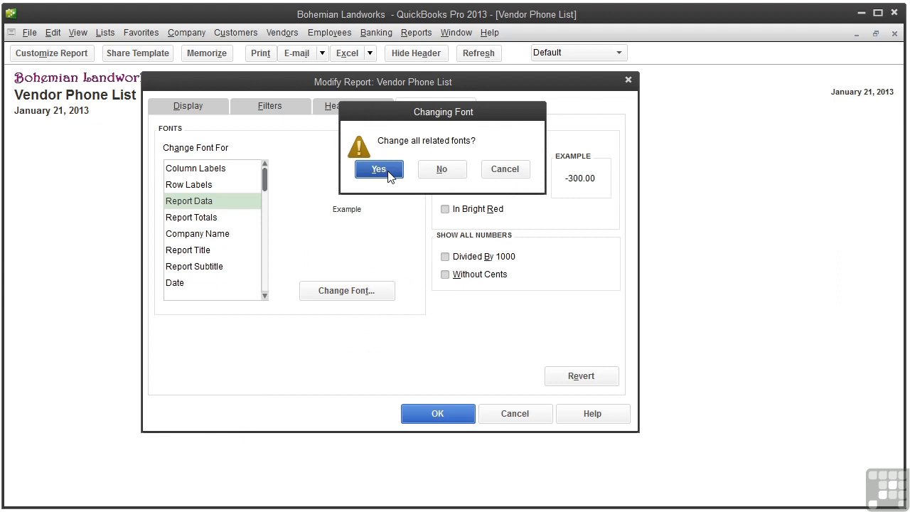
click(378, 169)
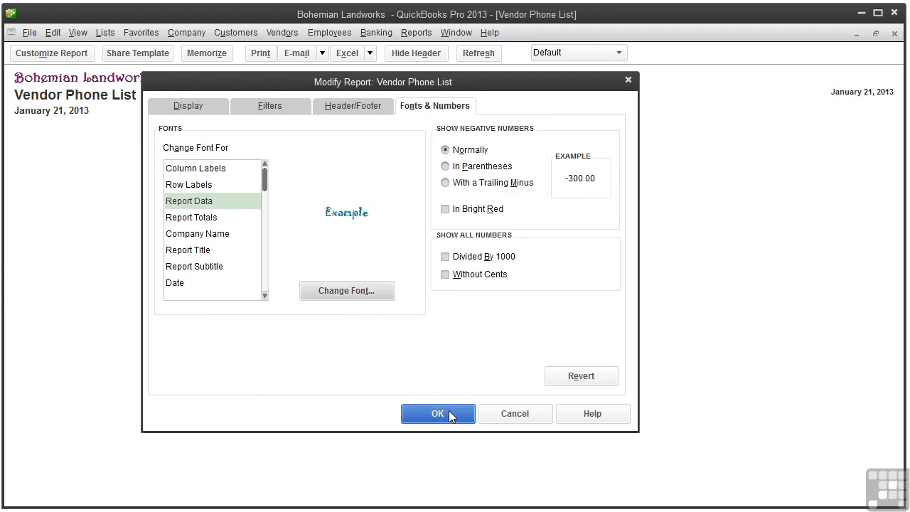
Apply the Modify Report changes so the report displays in teal Jokerman.
click(438, 413)
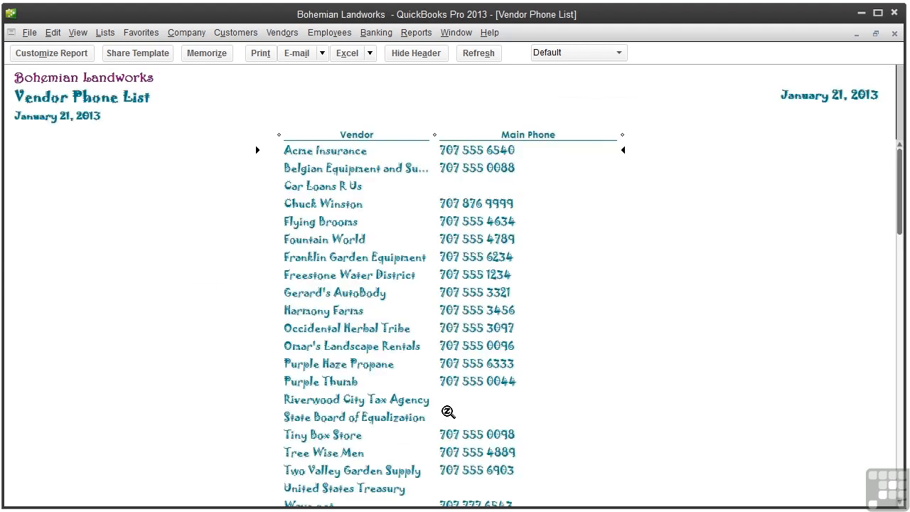
mouse_move(245, 364)
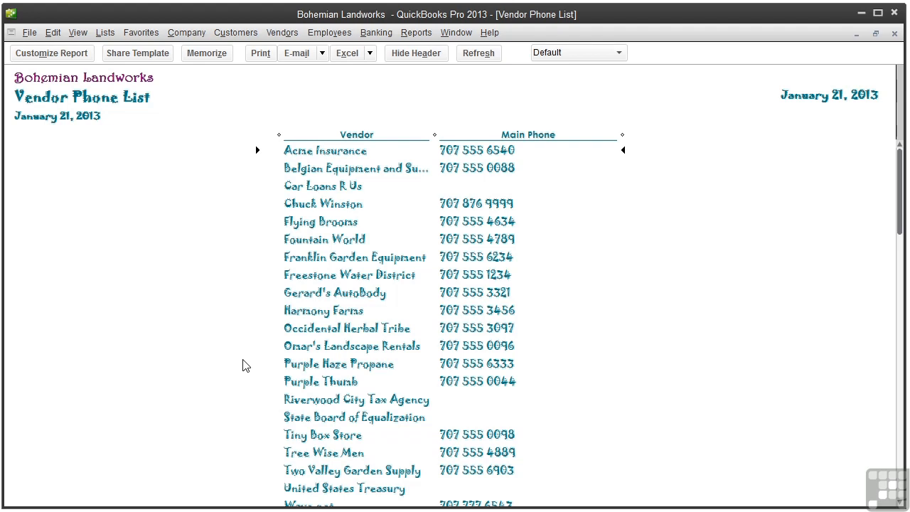
mouse_move(151, 121)
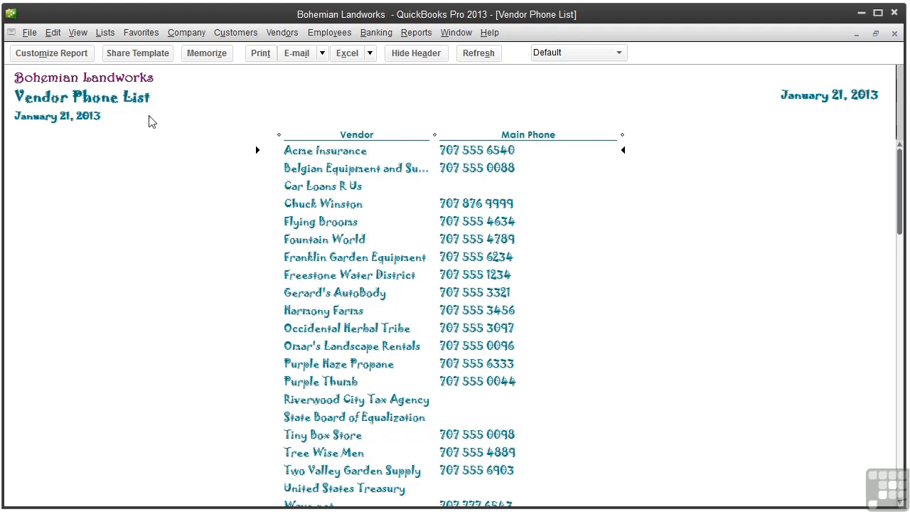
mouse_move(137, 143)
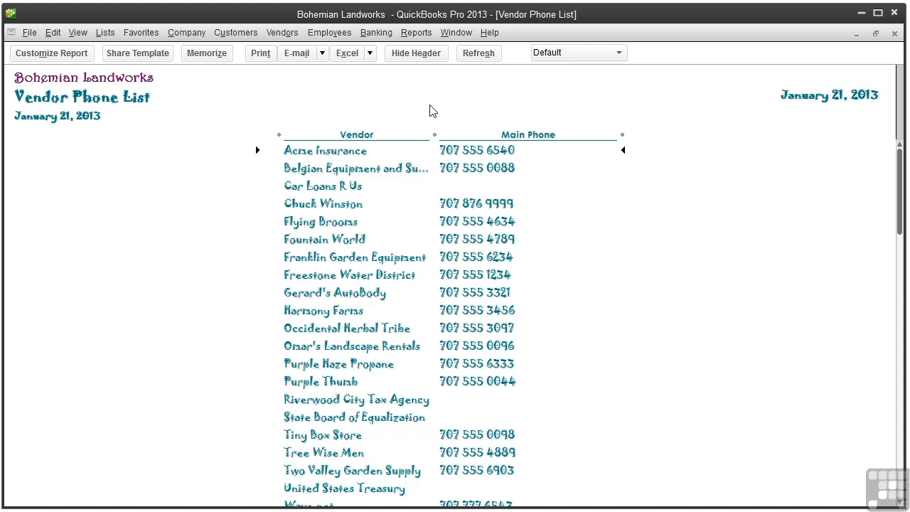
mouse_move(125, 168)
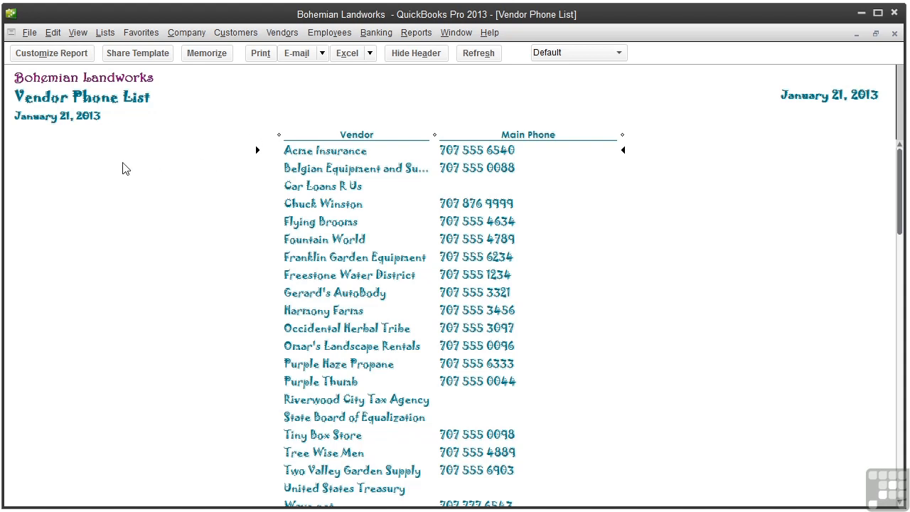
Revert the Vendor Phone List fonts to defaults in Fonts & Numbers and apply.
click(51, 52)
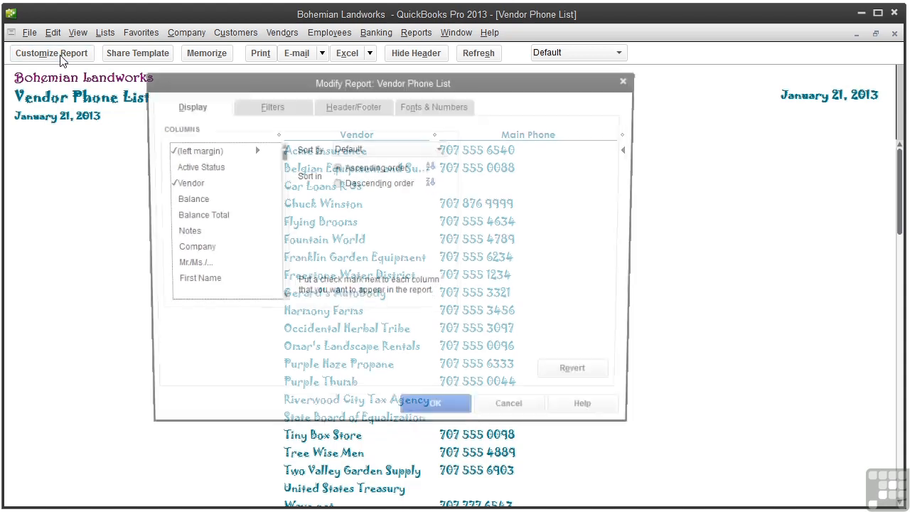
click(435, 106)
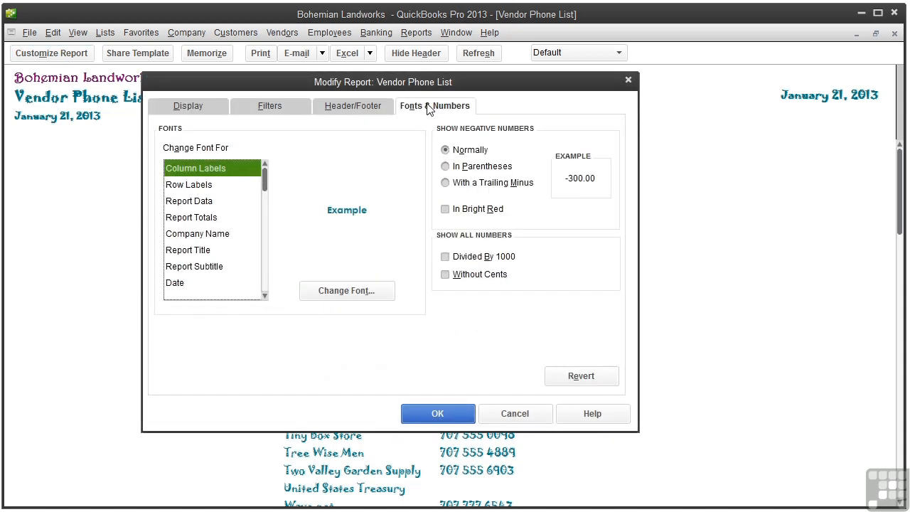
mouse_move(582, 375)
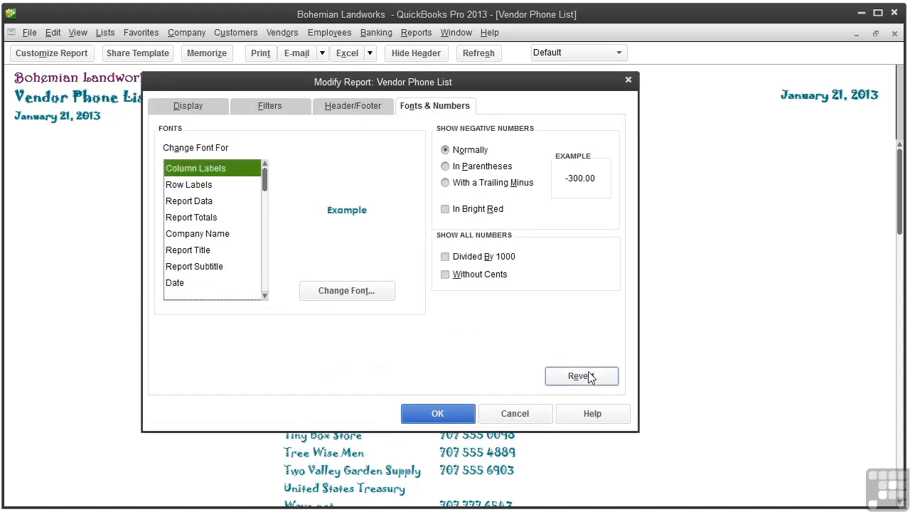
click(580, 375)
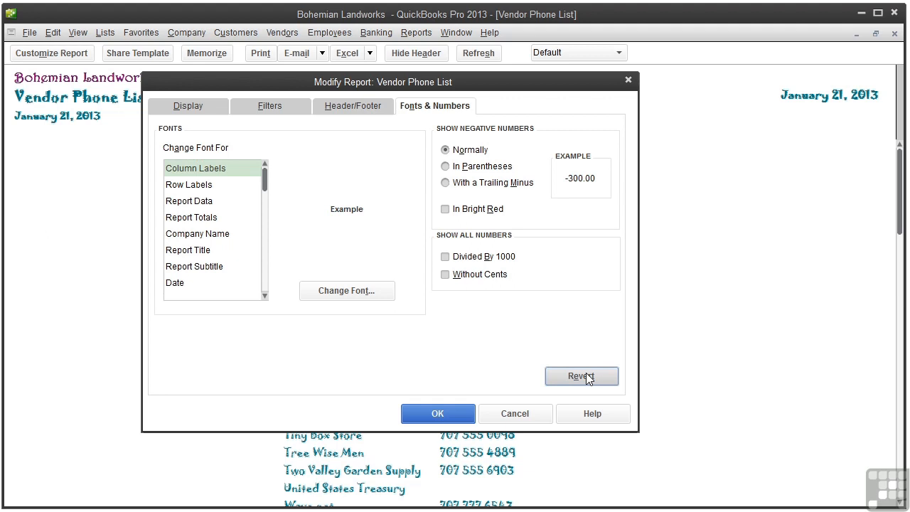
click(438, 412)
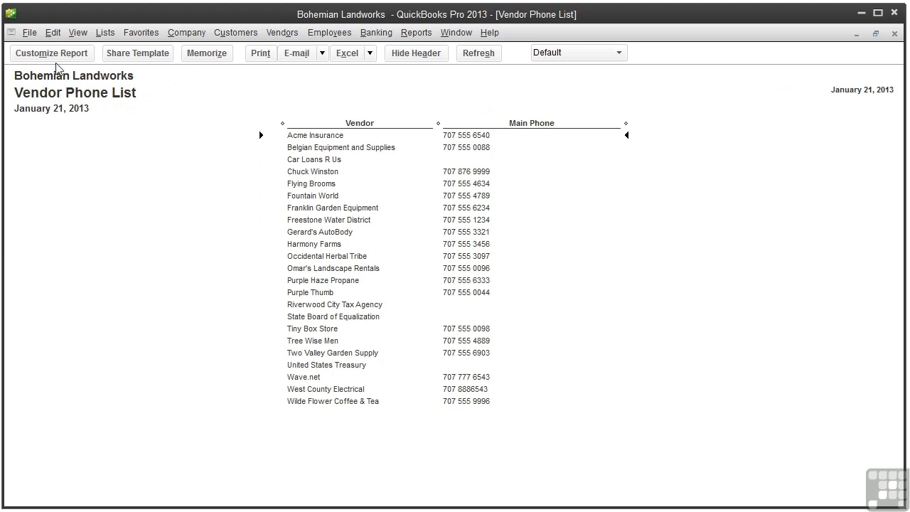
Try negative numbers with trailing minus and bright red, then restore Normally with options unchecked.
click(51, 52)
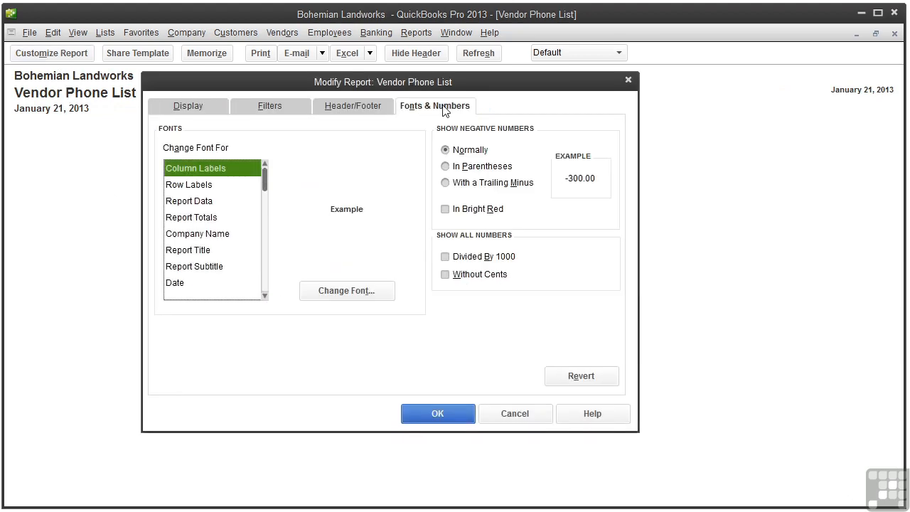
mouse_move(432, 134)
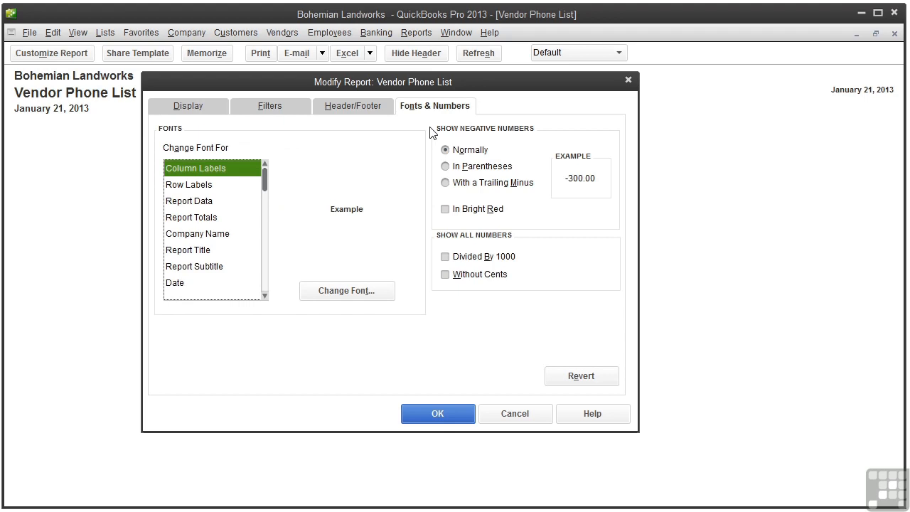
mouse_move(468, 133)
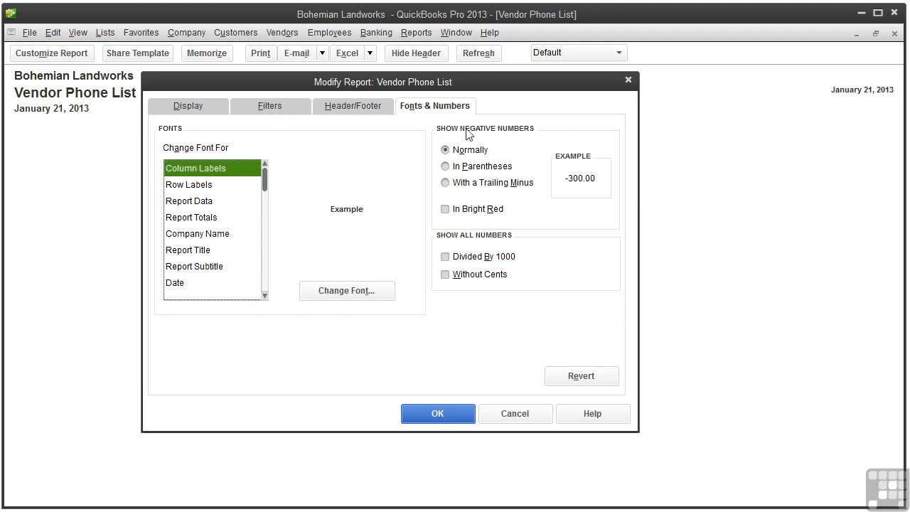
mouse_move(512, 131)
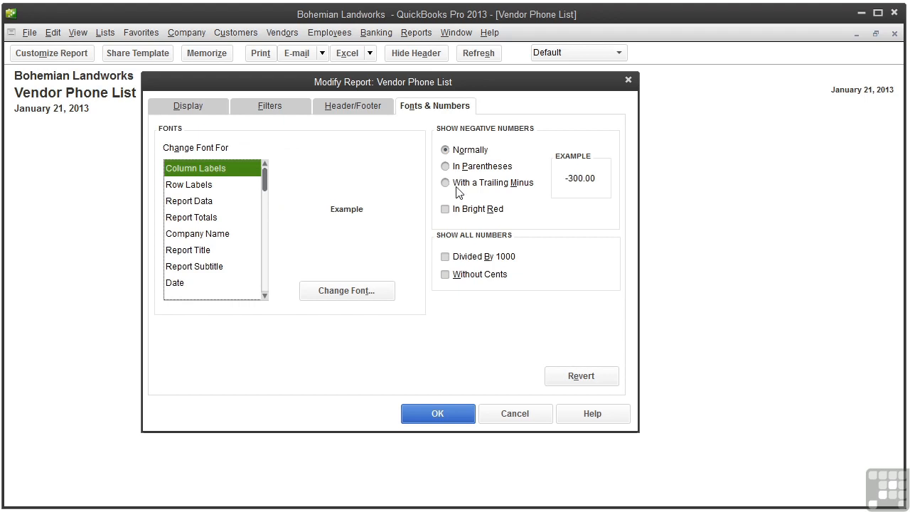
click(446, 165)
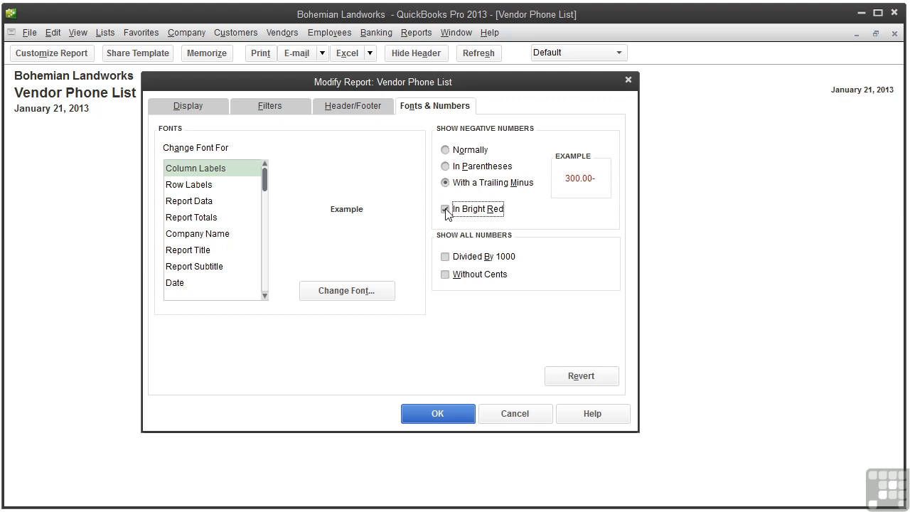
click(445, 207)
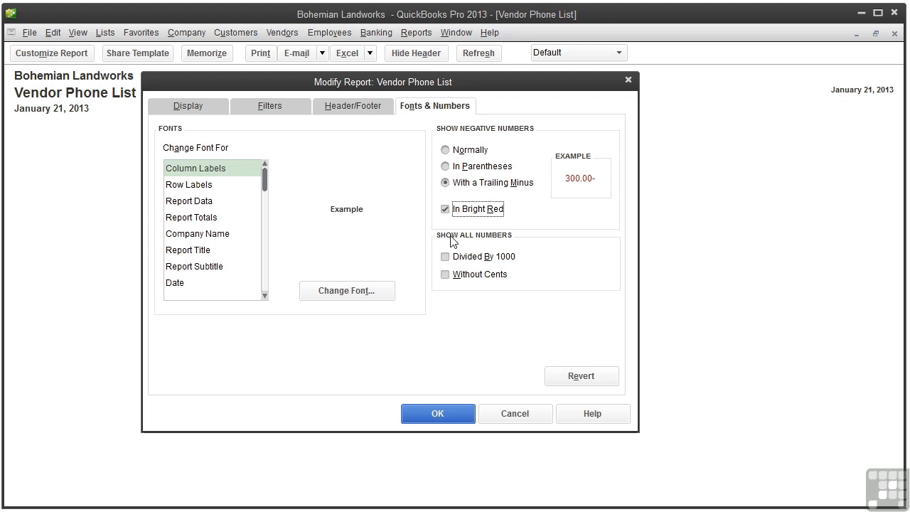
mouse_move(498, 245)
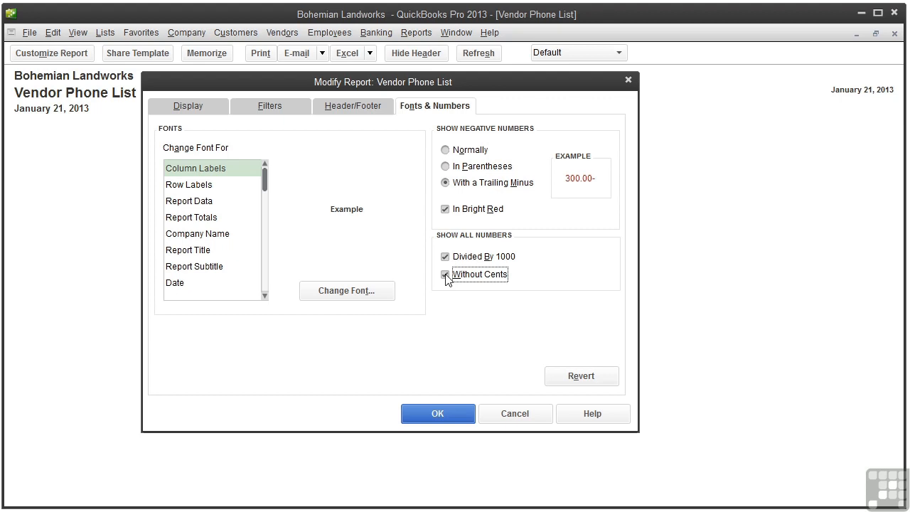
mouse_move(446, 279)
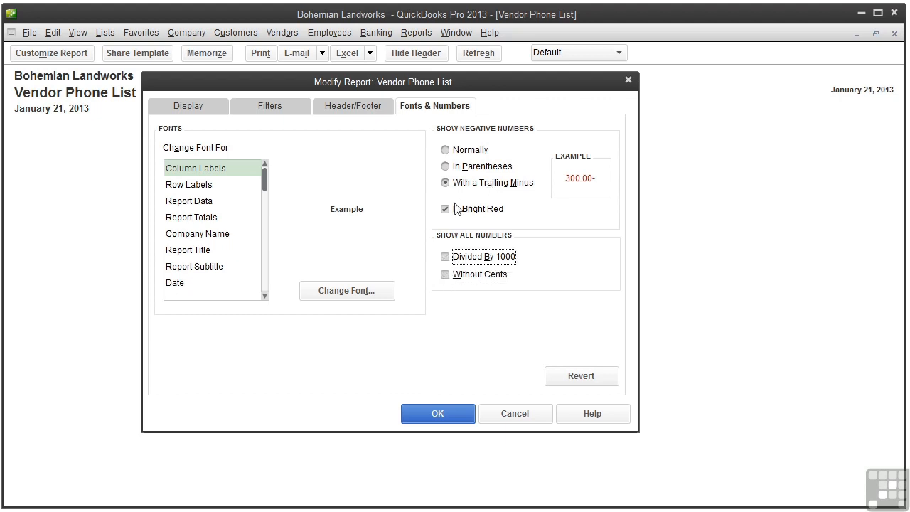
click(445, 208)
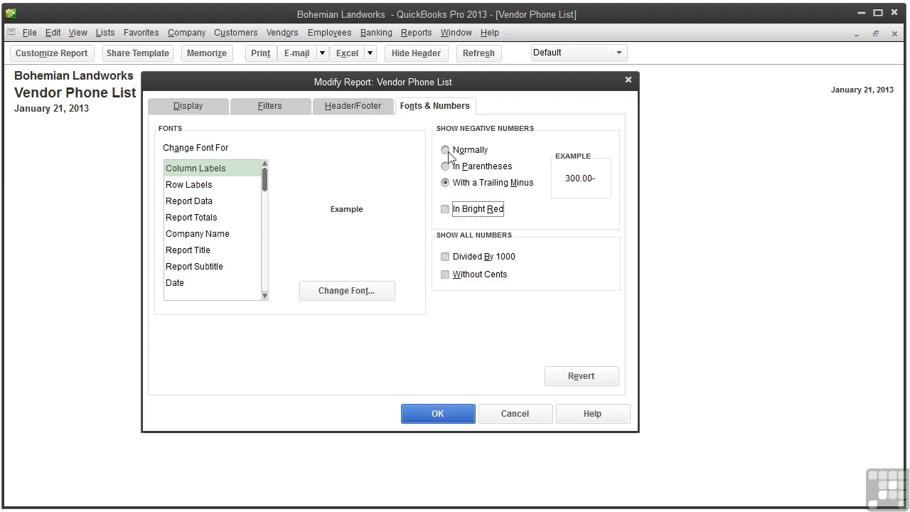
click(445, 151)
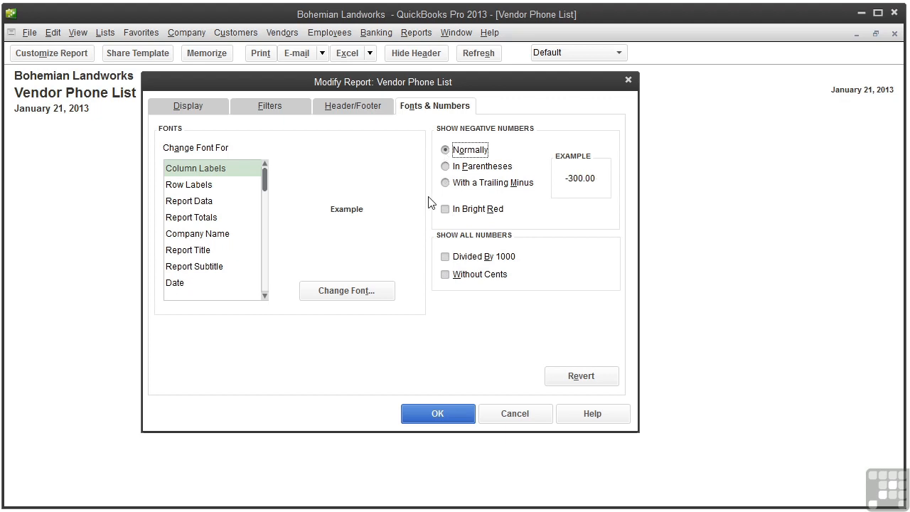
Confirm the Modify Report dialog to view the Vendor Phone List in default formatting.
click(438, 413)
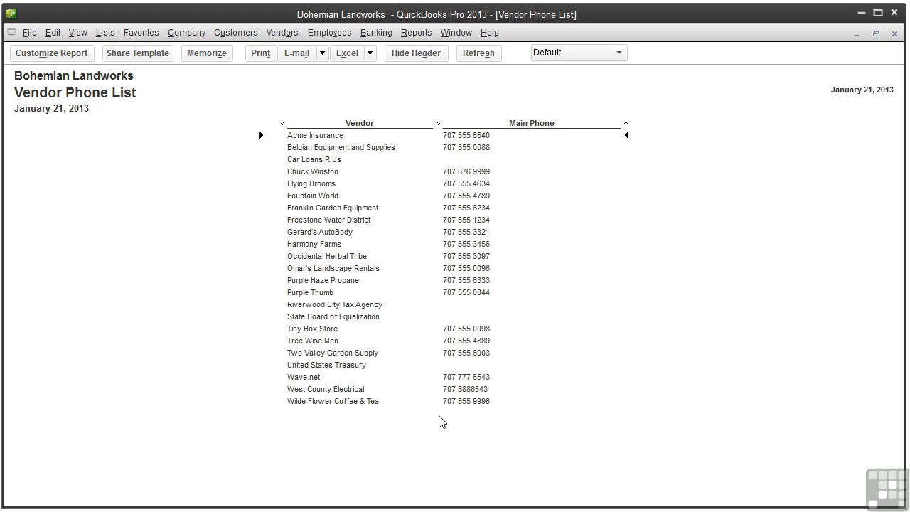
mouse_move(446, 426)
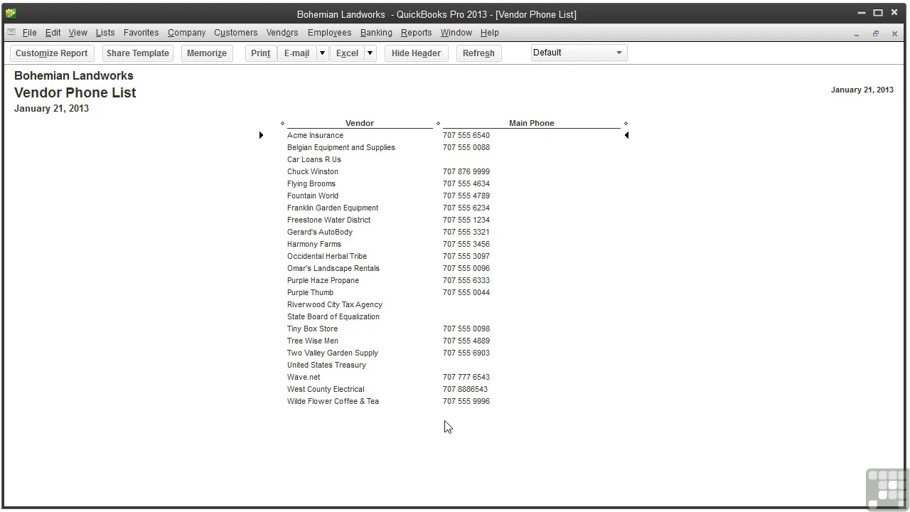
mouse_move(532, 122)
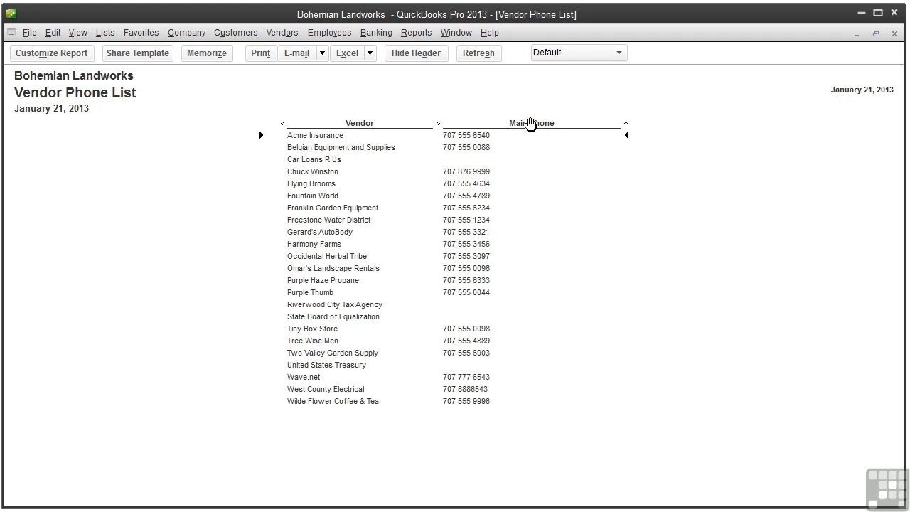